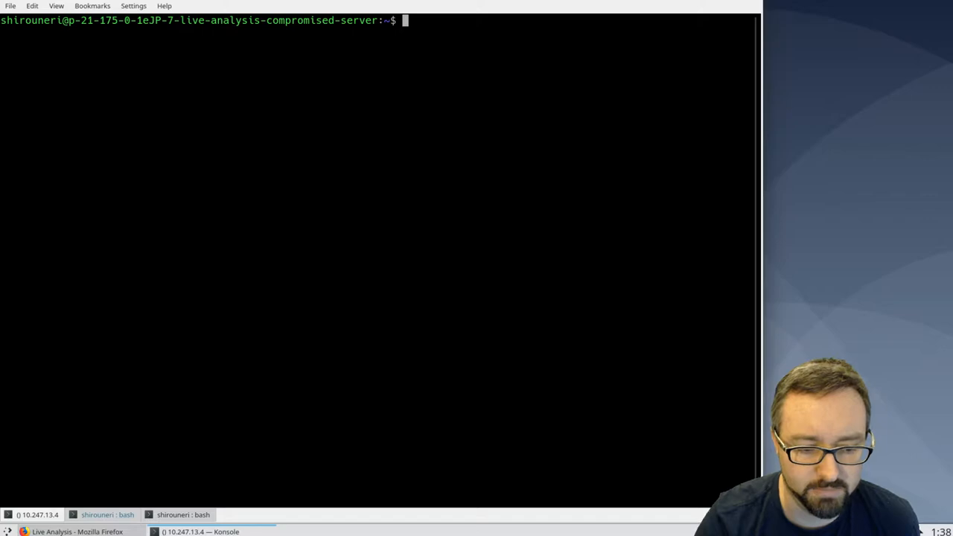
{"action": "mouse_move", "coordinate": [479, 127]}
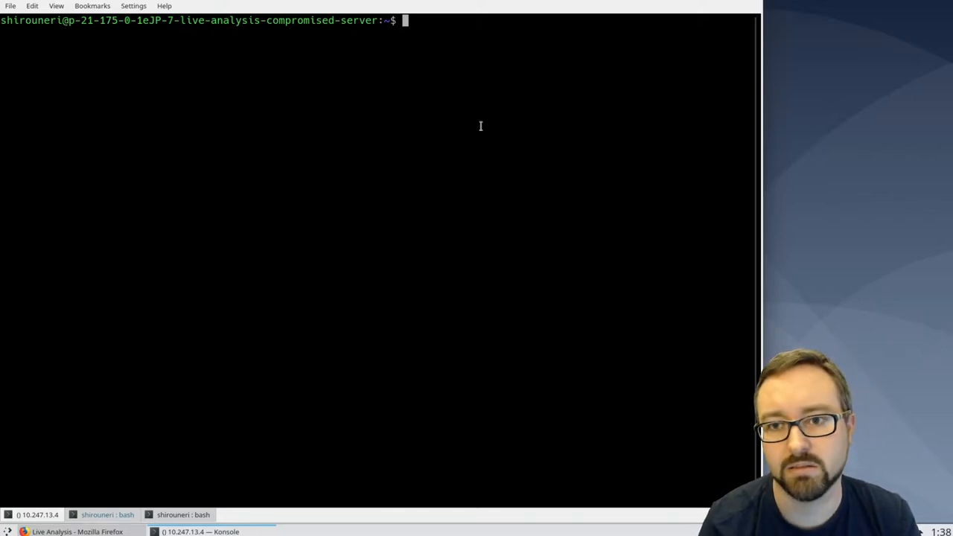
Run ps aux to list every process with owner, PID and command line.
{"action": "type", "text": "pa"}
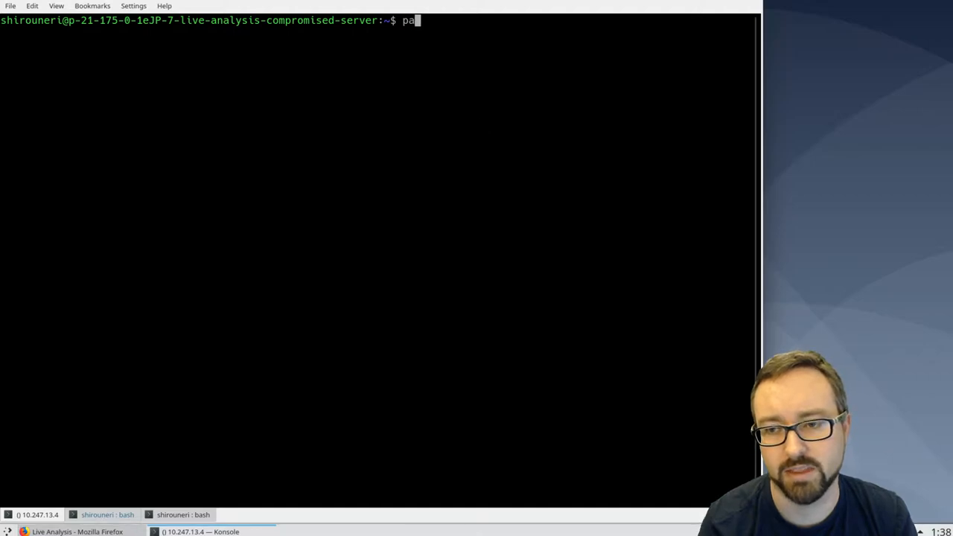
{"action": "type", "text": "ps a"}
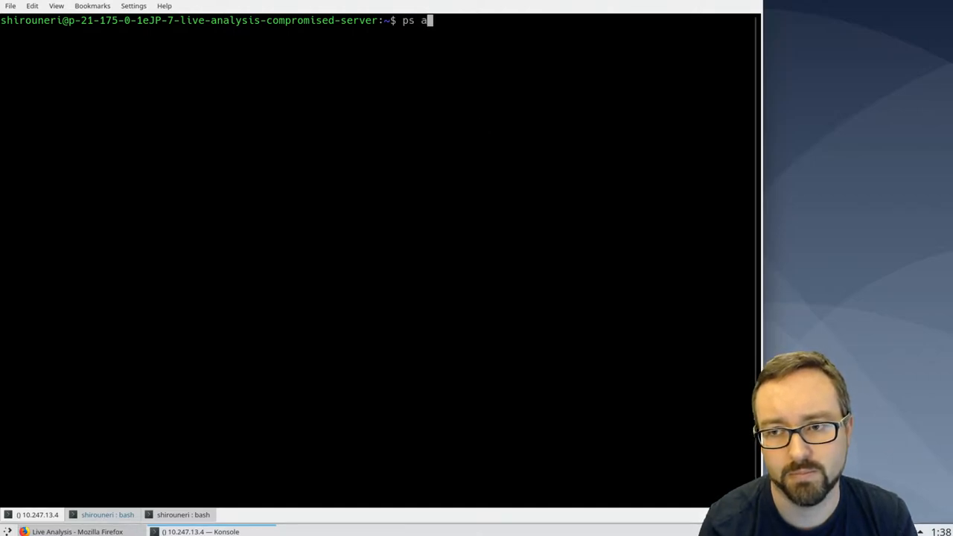
{"action": "type", "text": "ux"}
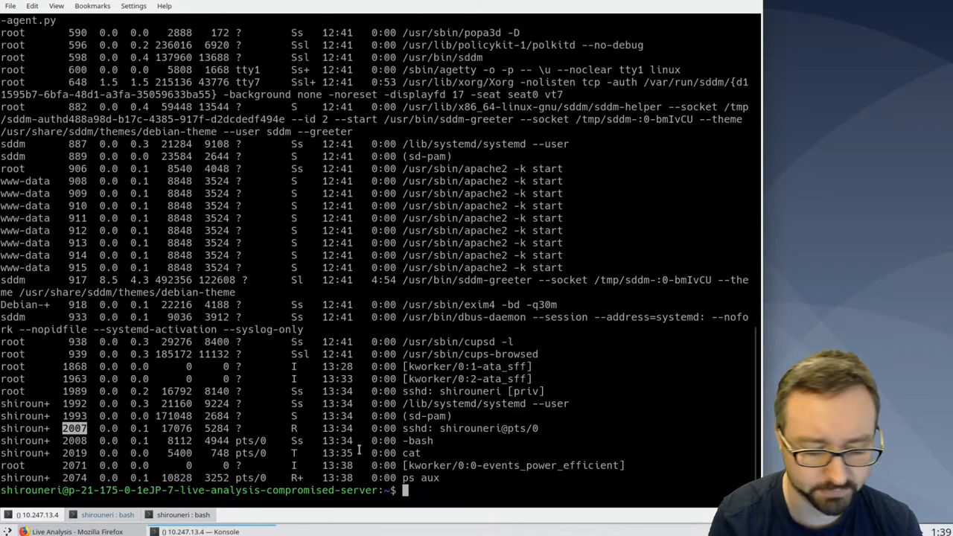
Print the signal table with kill -L and locate SIGKILL.
{"action": "type", "text": "kill"}
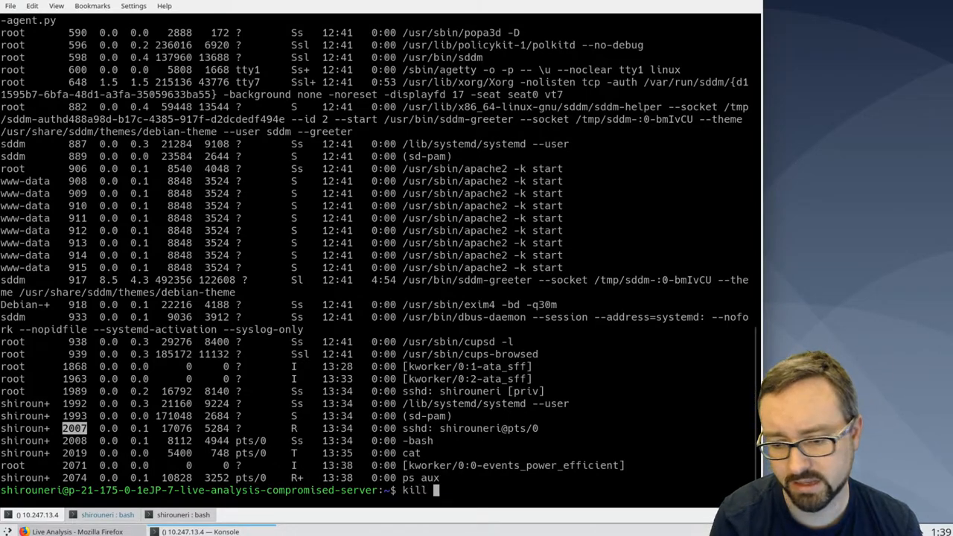
{"action": "type", "text": "-L"}
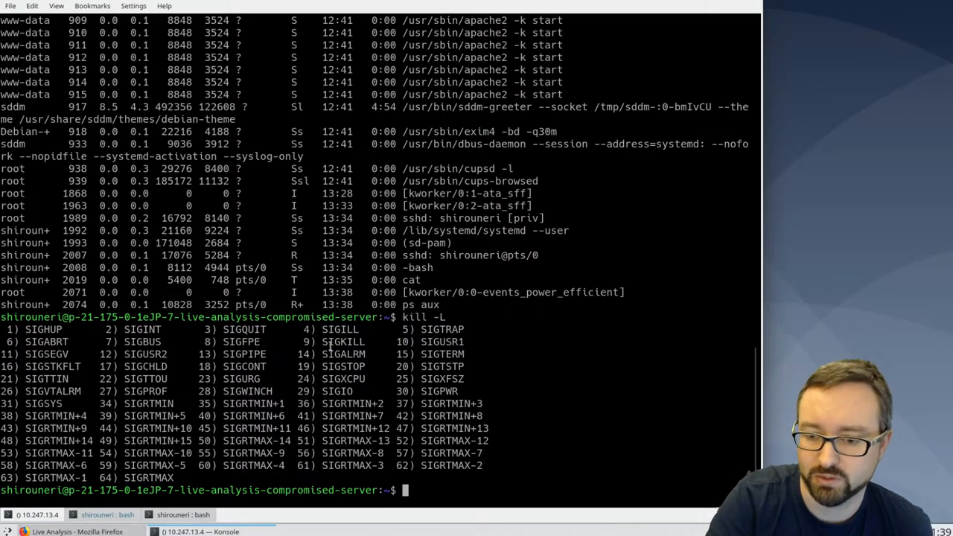
{"action": "double_click", "coordinate": [342, 341]}
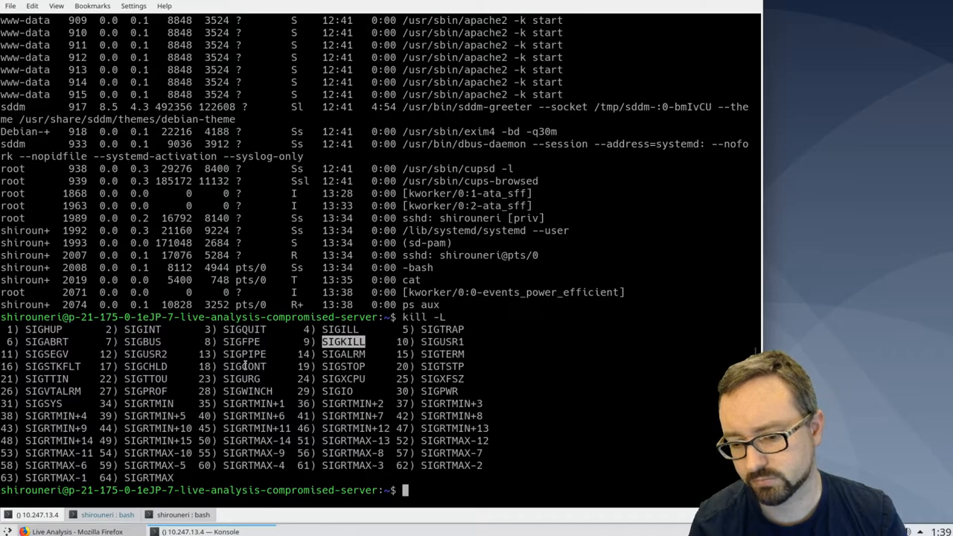
Force-kill process 2007 with kill -9, dropping the SSH connection to 10.247.13.4.
{"action": "type", "text": "kill -"}
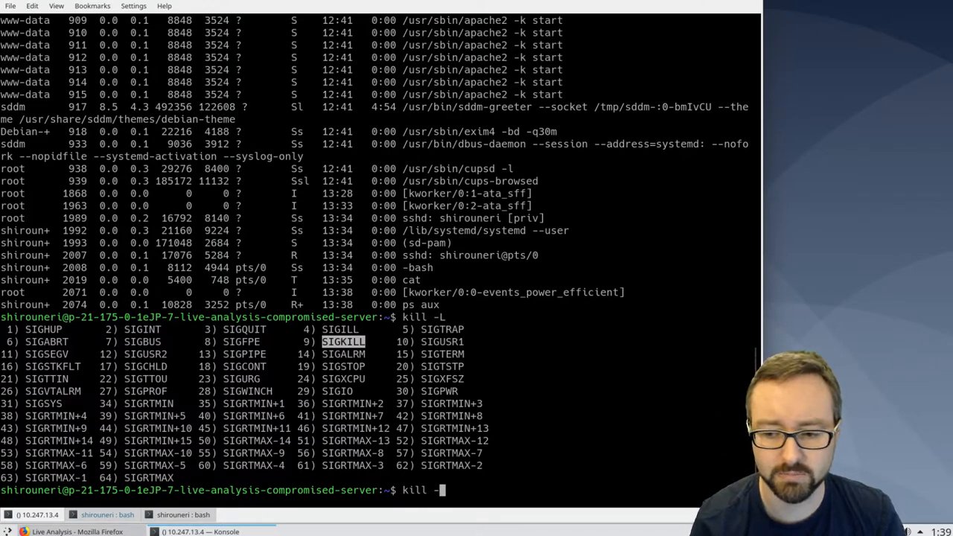
{"action": "type", "text": "9"}
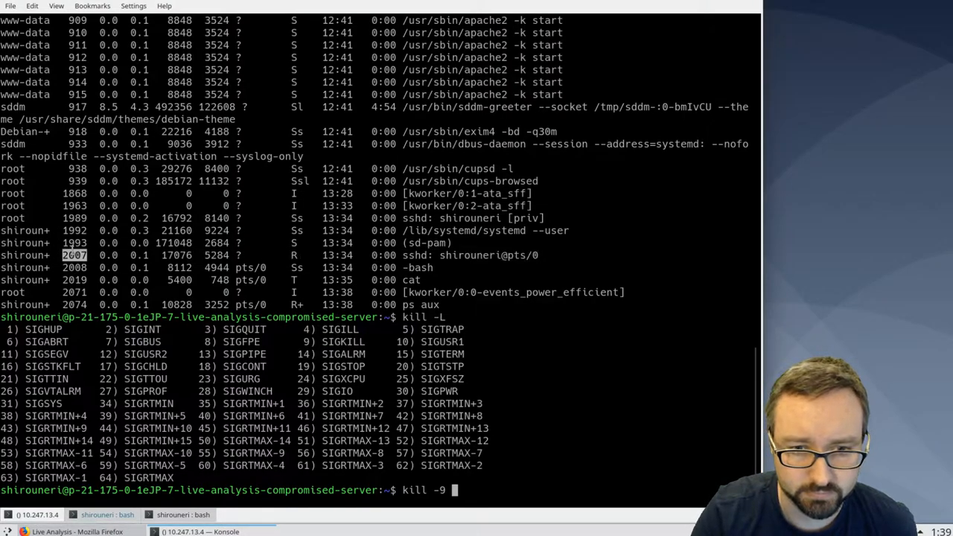
{"action": "type", "text": "2007"}
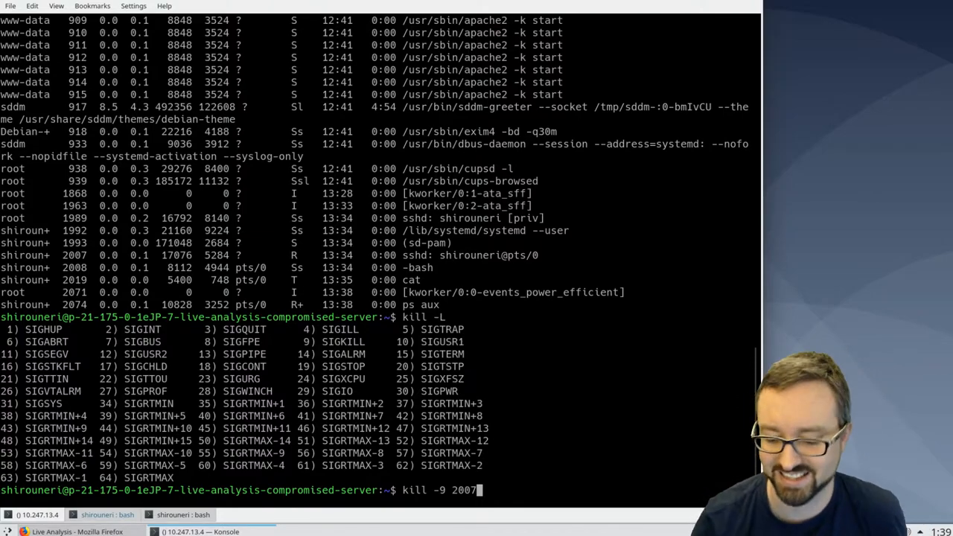
{"action": "key", "text": "Return"}
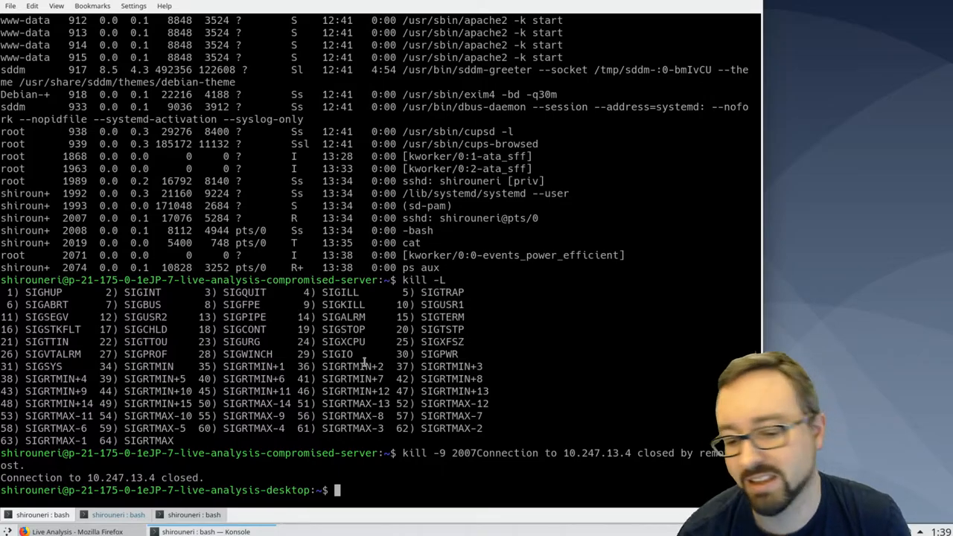
Reconnect to 10.247.13.4 with ssh -X and log in.
{"action": "type", "text": "ssh -X 10.247.13.4"}
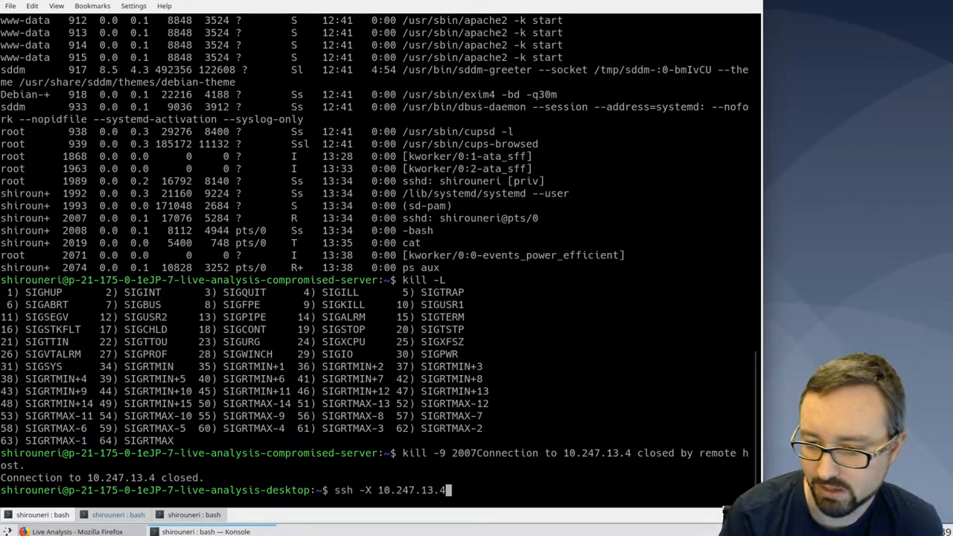
{"action": "key", "text": "Return"}
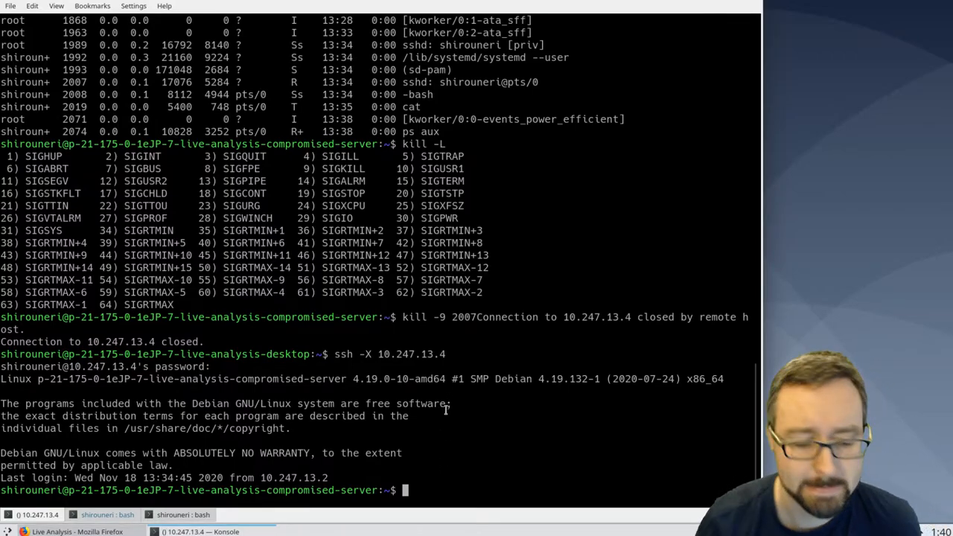
Start cat, leave it as a background job, and list processes so cat appears.
{"action": "type", "text": "cat"}
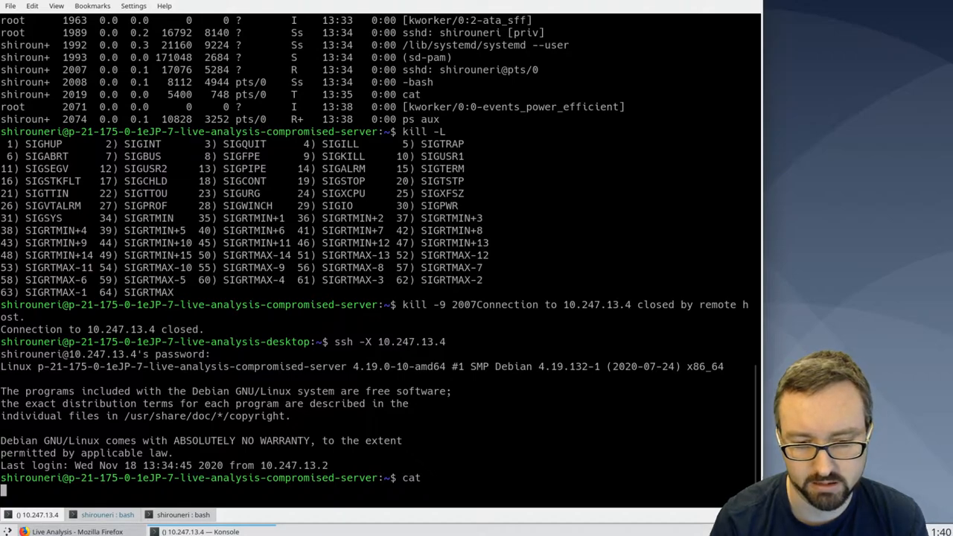
{"action": "key", "text": "ctrl+c"}
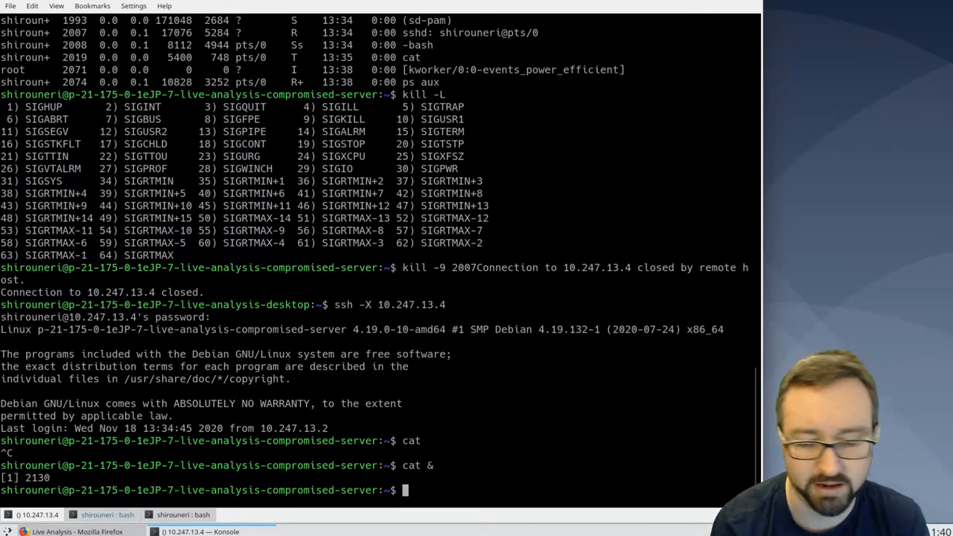
{"action": "type", "text": "ps a"}
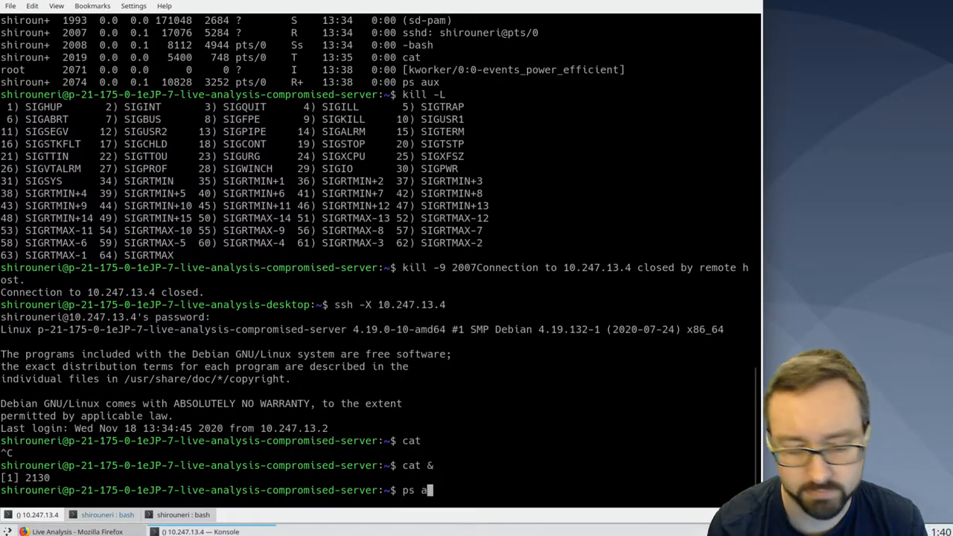
{"action": "key", "text": "Return"}
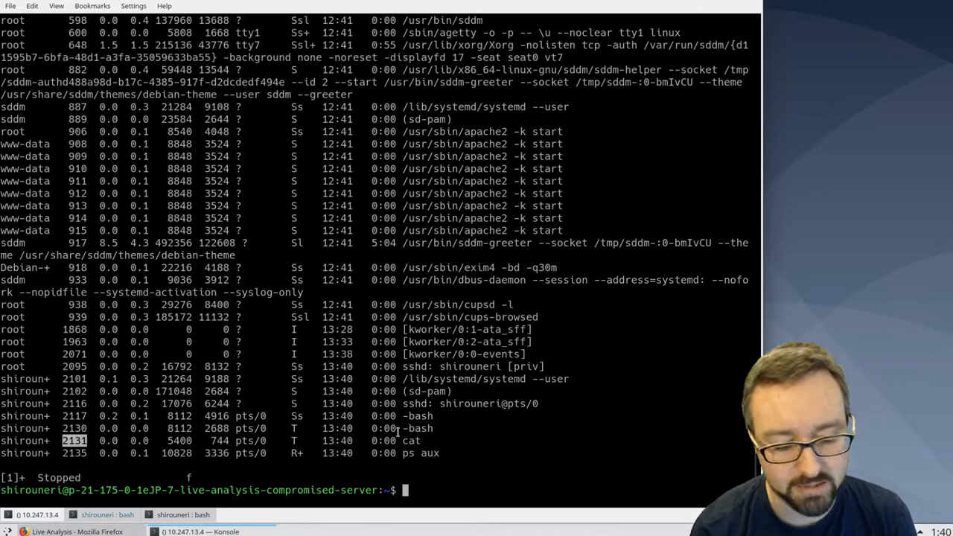
Send SIGSTOP to the cat process, PID 2131.
{"action": "type", "text": "kill"}
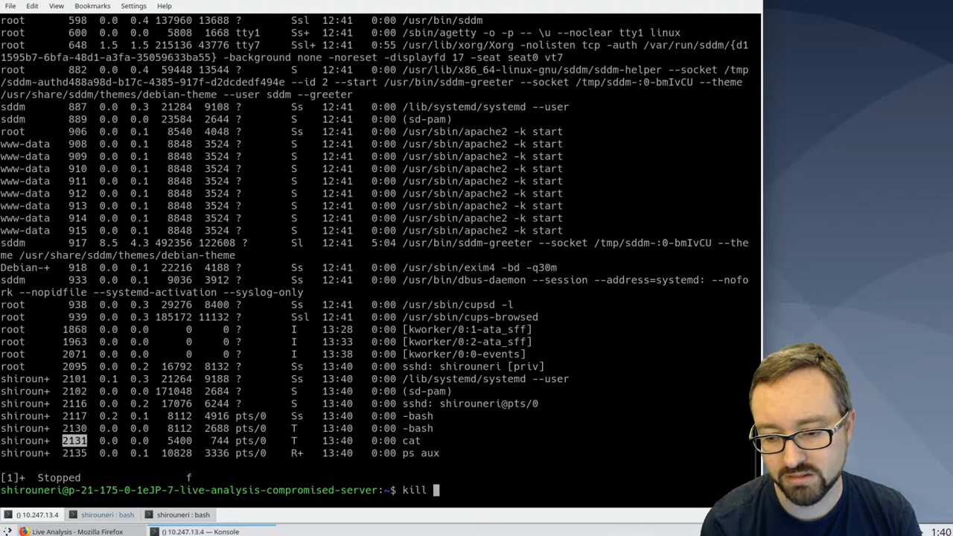
{"action": "type", "text": "-"}
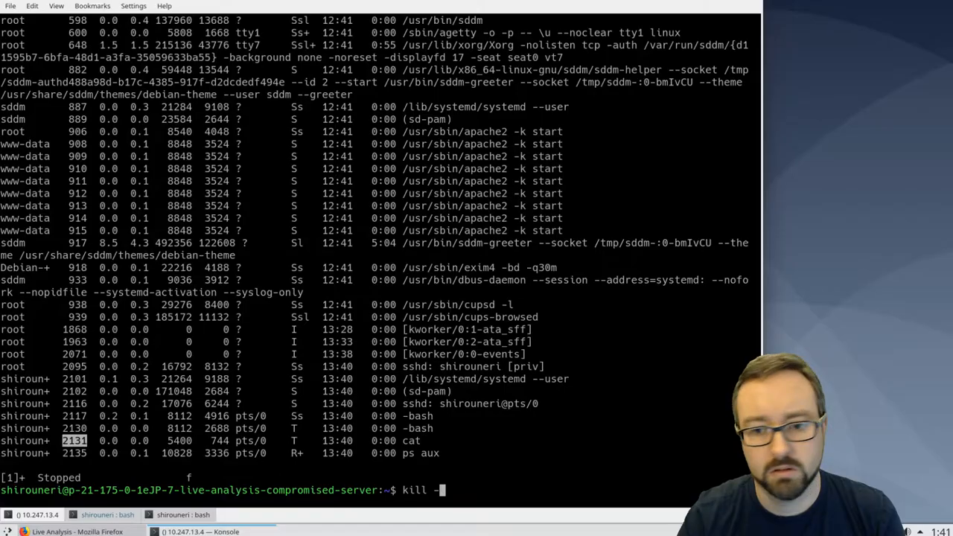
{"action": "type", "text": "S"}
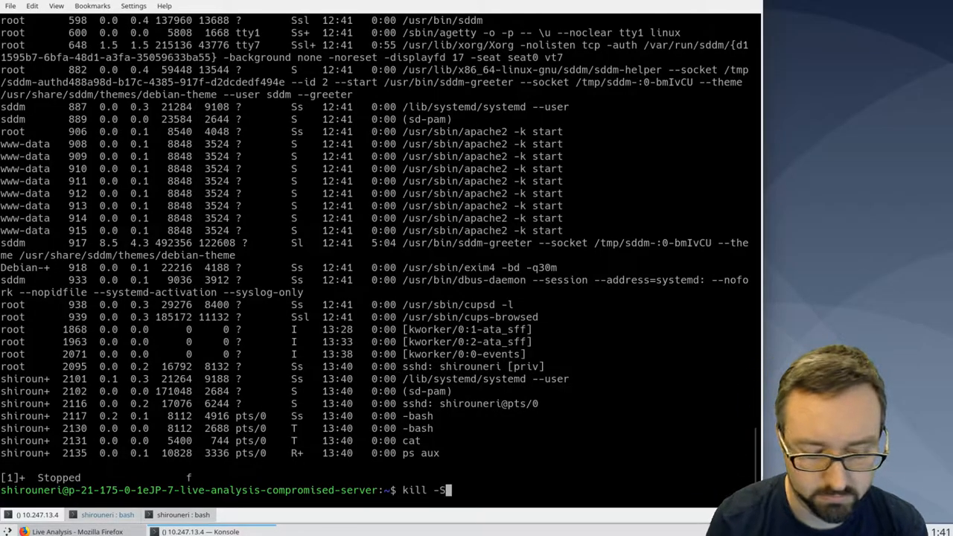
{"action": "type", "text": "TOP"}
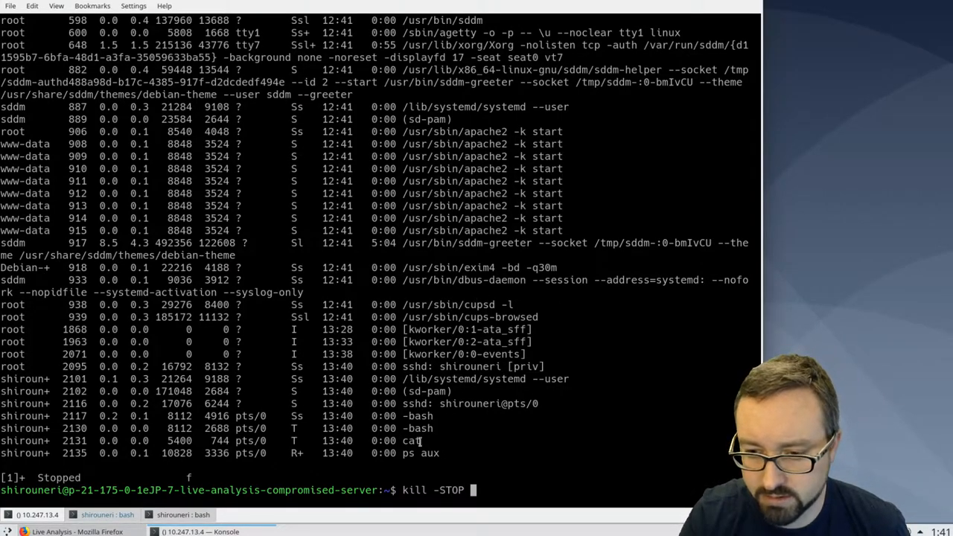
{"action": "double_click", "coordinate": [74, 440]}
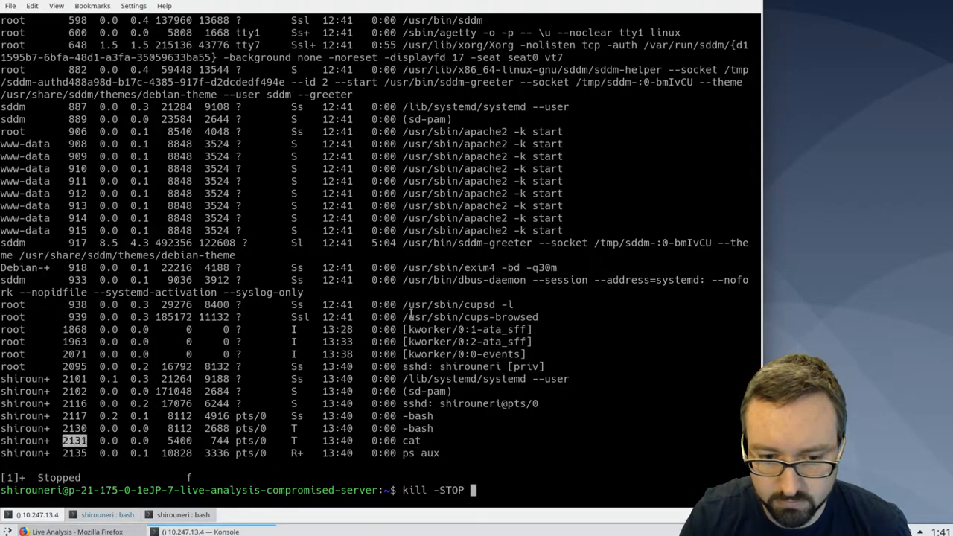
{"action": "type", "text": "2131"}
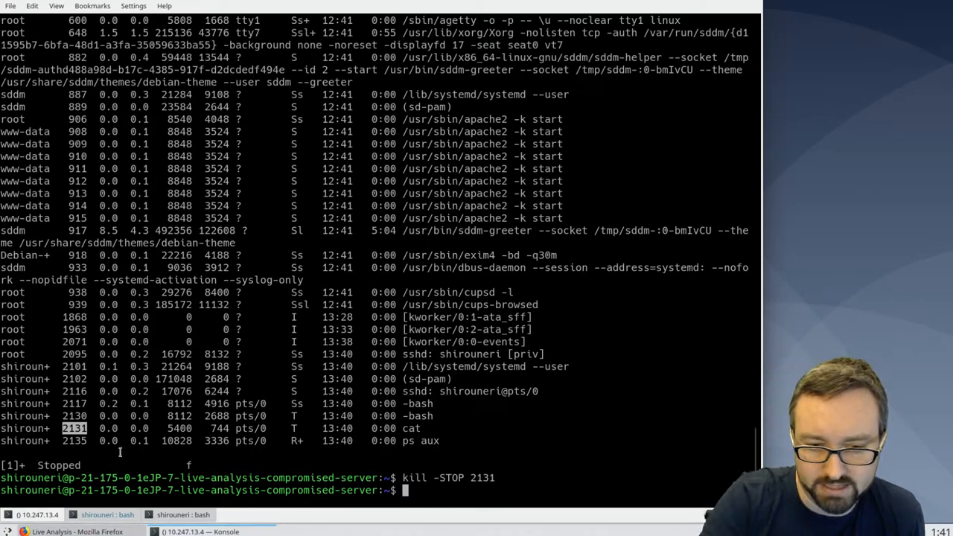
{"action": "type", "text": "kill -STOP 2131"}
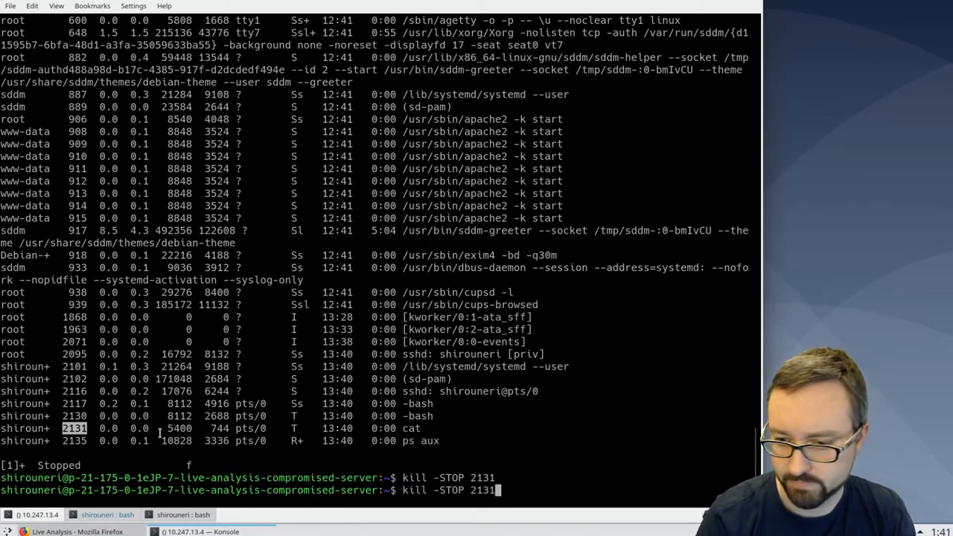
List processes again with ps aux and show completions for 'jo'.
{"action": "type", "text": "ps aux"}
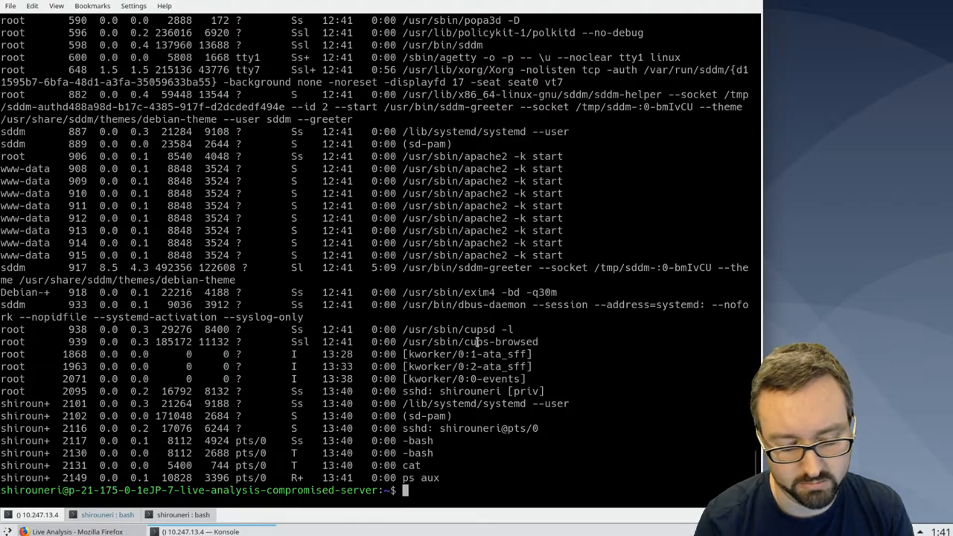
{"action": "type", "text": "jo"}
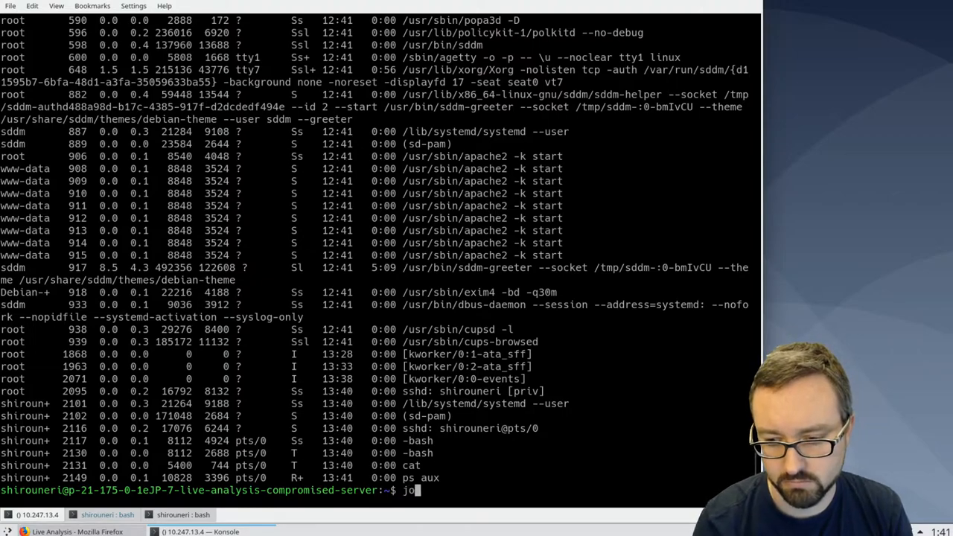
{"action": "key", "text": "Tab"}
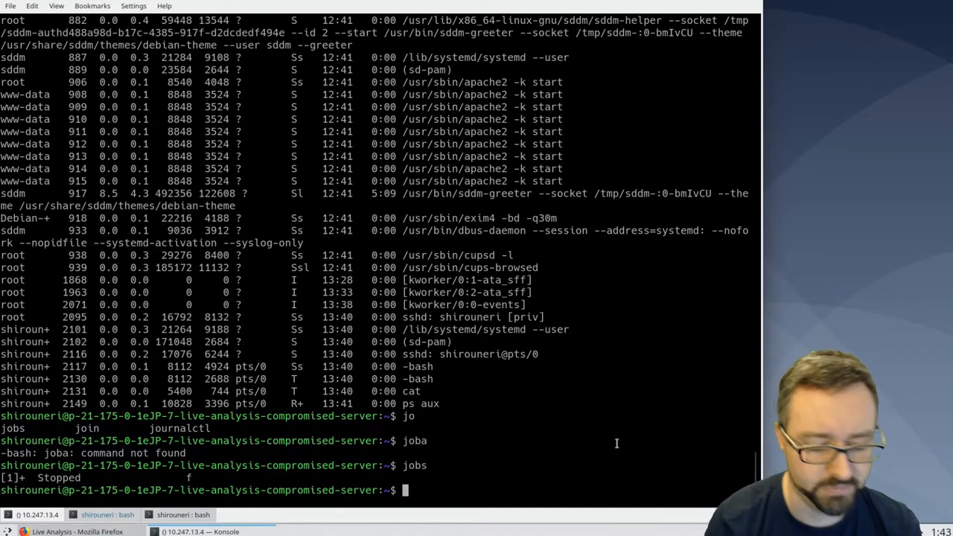
List /proc and print /proc/cpuinfo.
{"action": "type", "text": "ls /proc"}
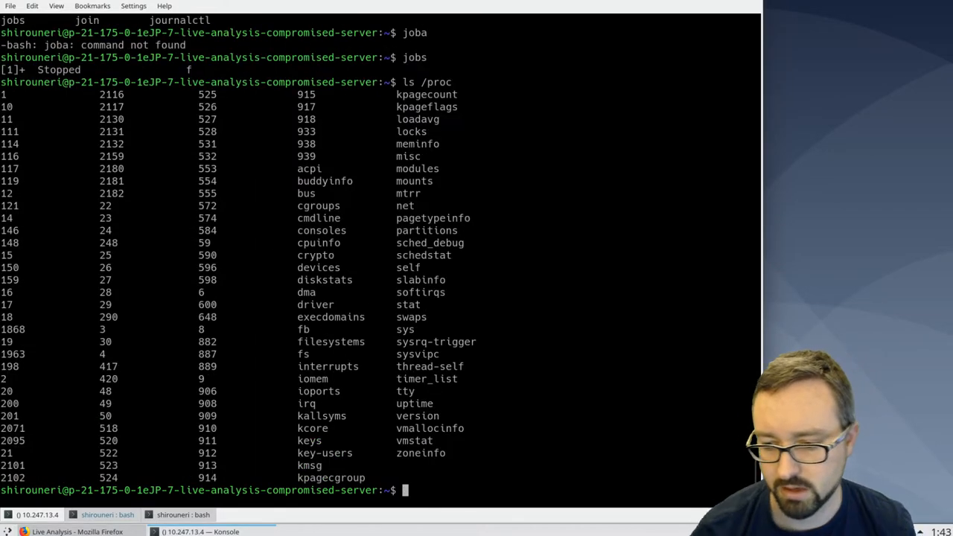
{"action": "mouse_move", "coordinate": [339, 209]}
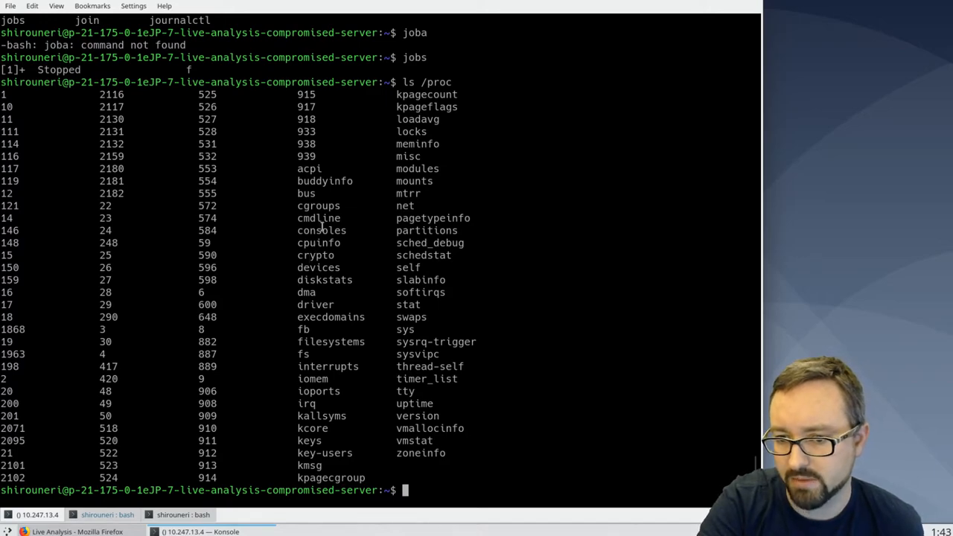
{"action": "double_click", "coordinate": [318, 242]}
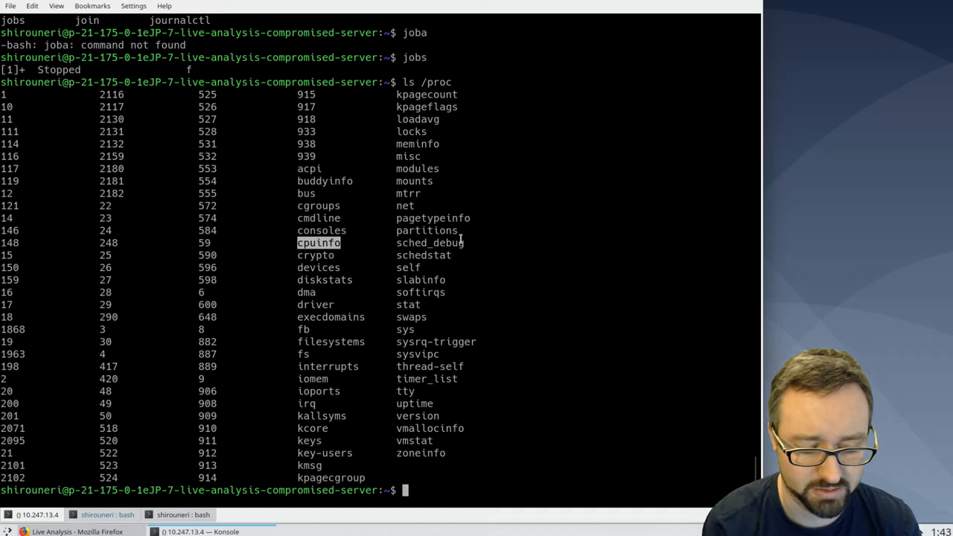
{"action": "type", "text": "cat /"}
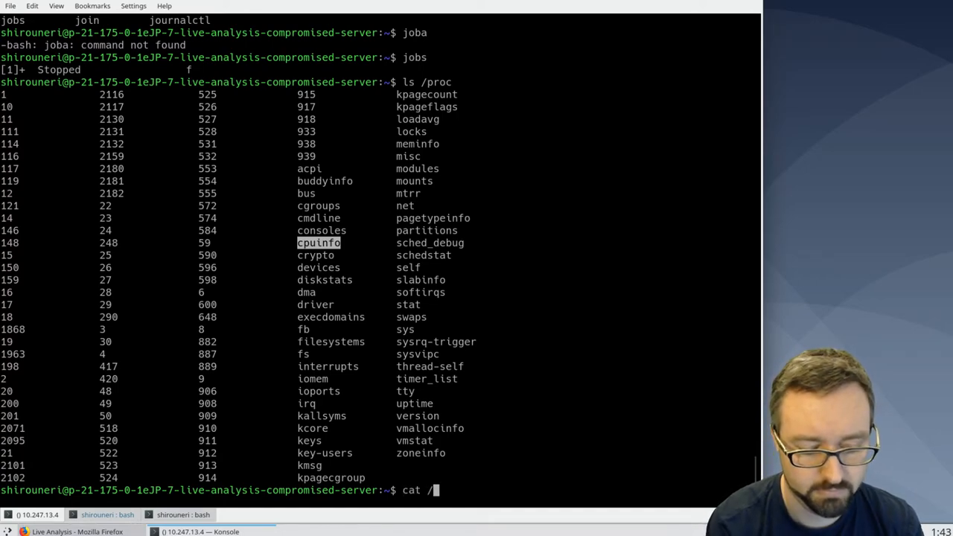
{"action": "type", "text": "proc"}
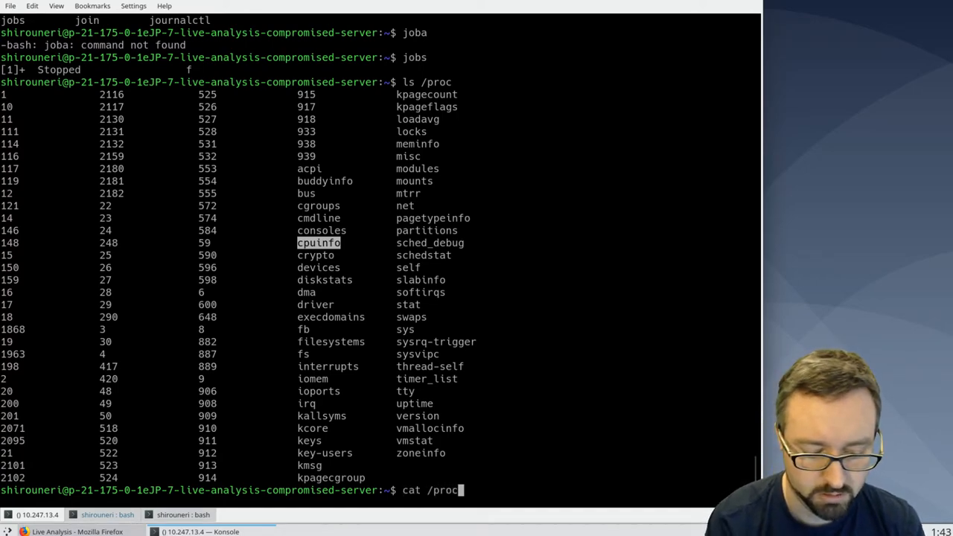
{"action": "type", "text": "cpuinfo"}
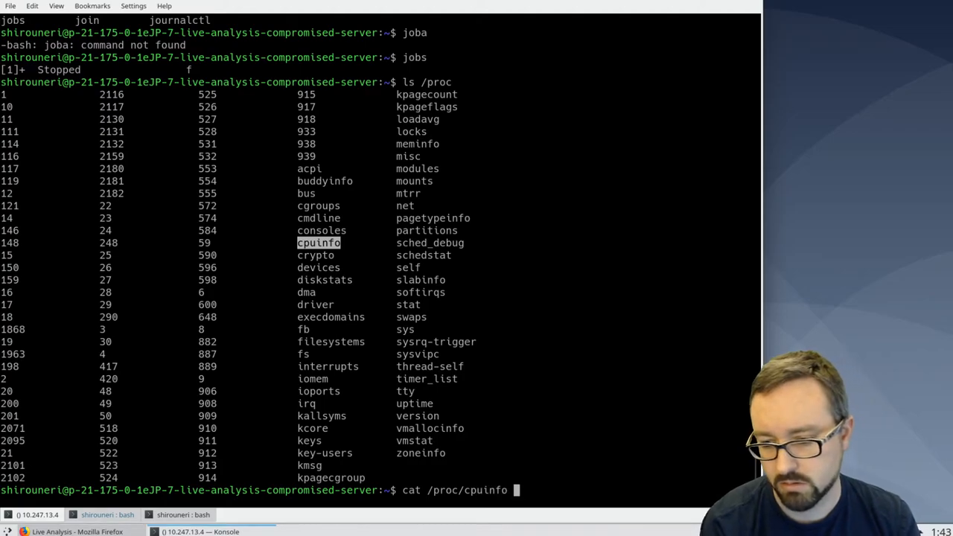
{"action": "key", "text": "Return"}
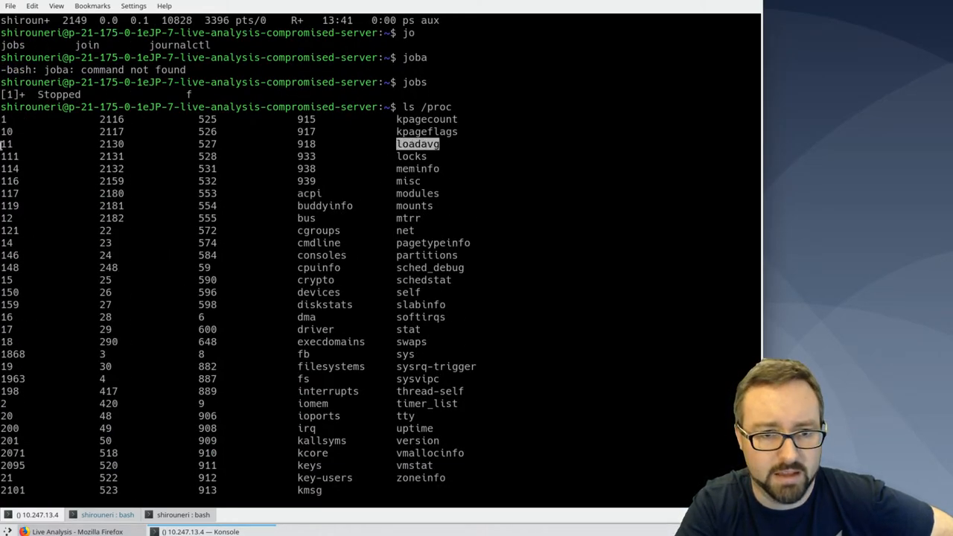
List the /proc/2131 directory for the stopped cat process.
{"action": "double_click", "coordinate": [307, 157]}
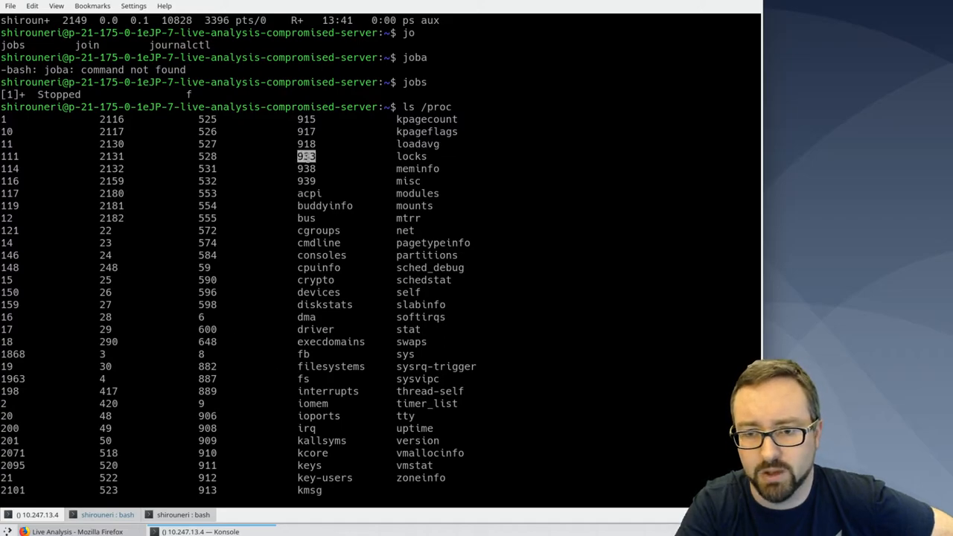
{"action": "scroll", "scroll_direction": "down", "scroll_amount": 3}
{"action": "type", "text": "ls /proc"}
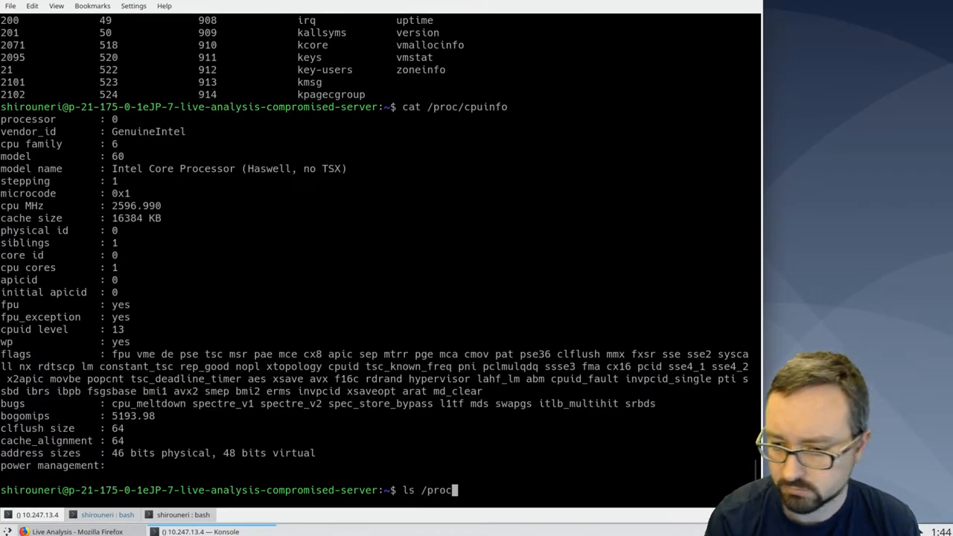
{"action": "type", "text": "kill -STOP 2131"}
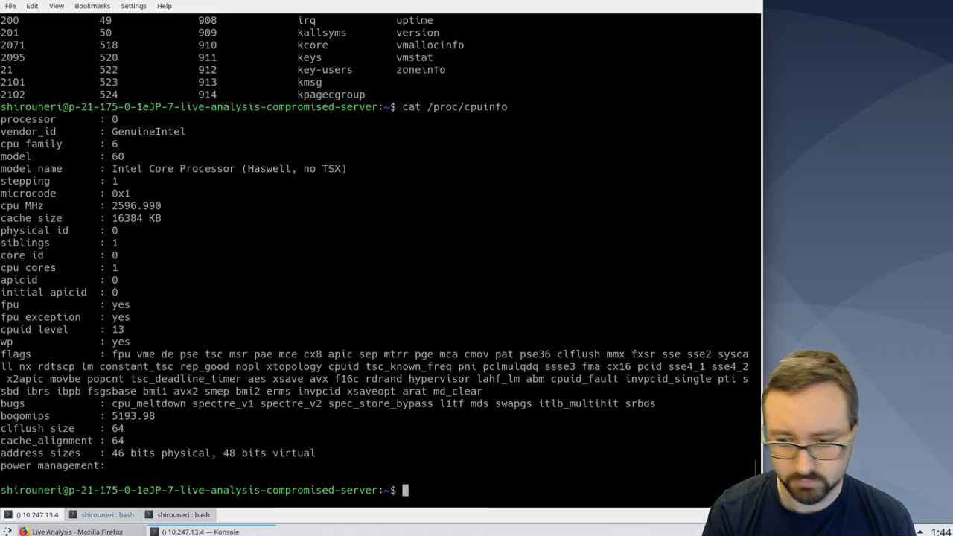
{"action": "type", "text": "ls"}
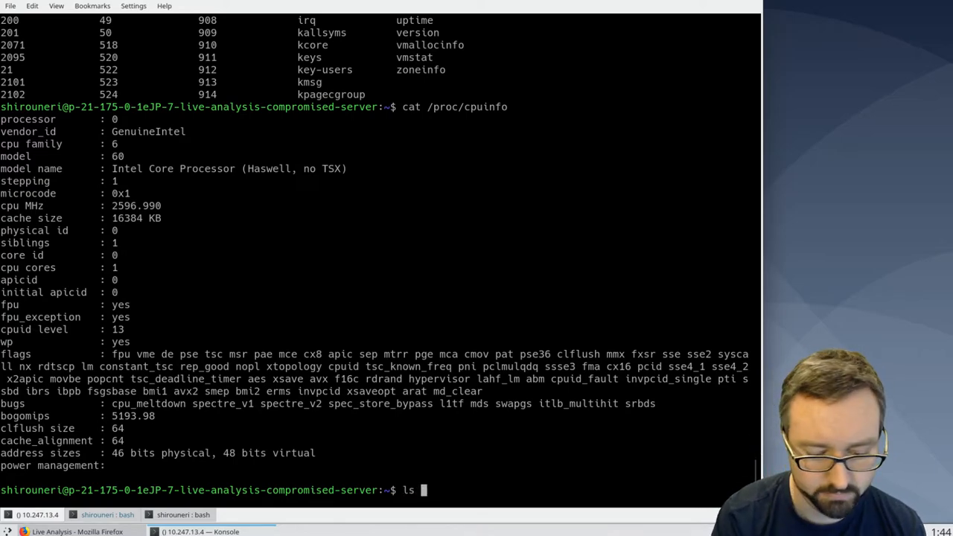
{"action": "type", "text": "/proc"}
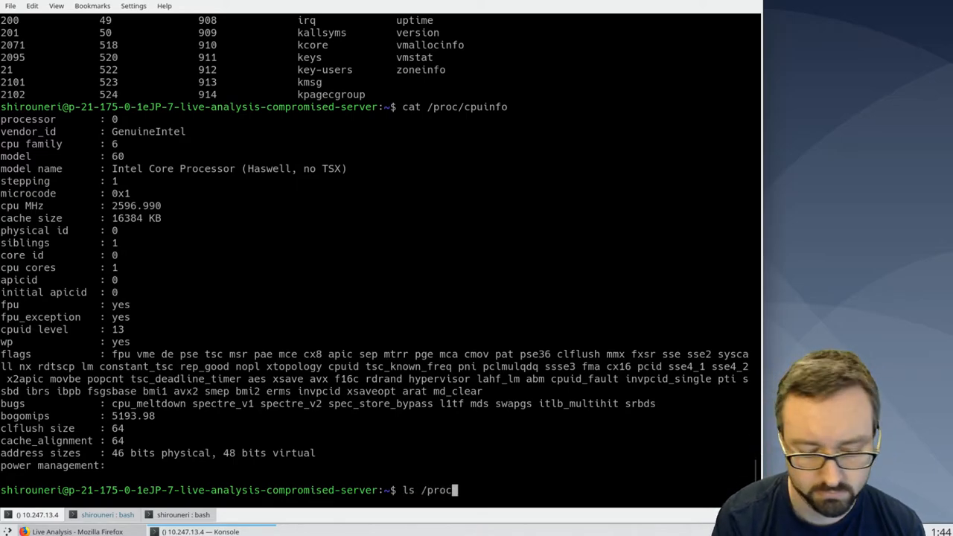
{"action": "type", "text": "2131"}
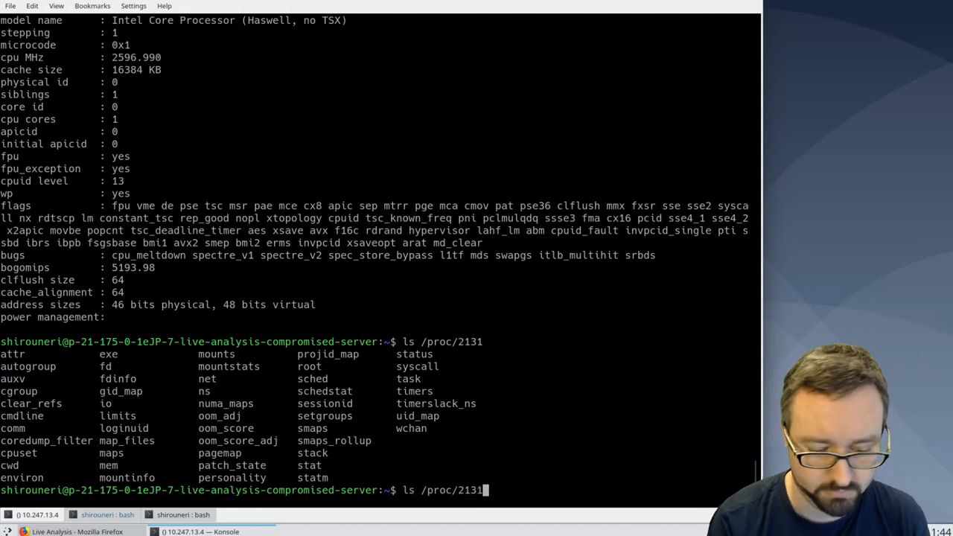
Print /proc/2131/environ and then its cwd entry.
{"action": "type", "text": "environ"}
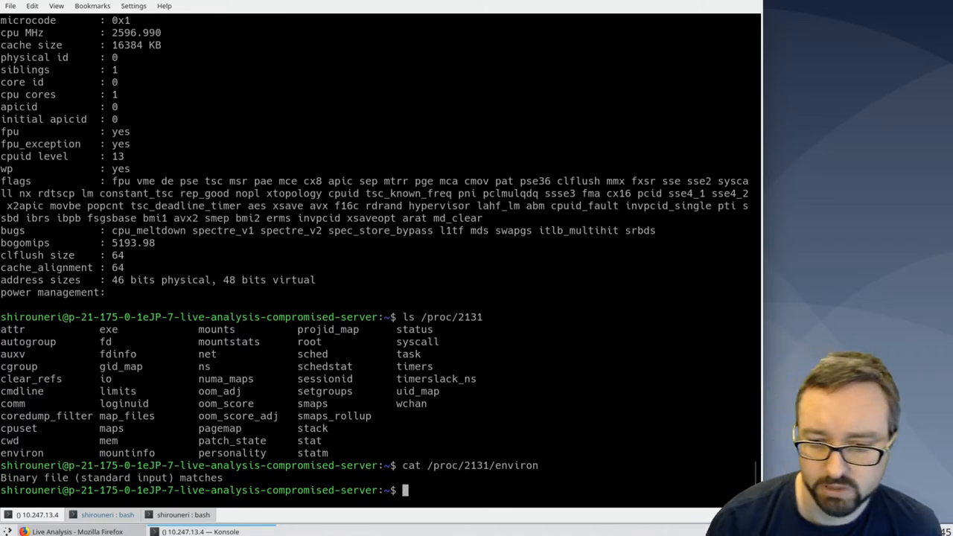
{"action": "type", "text": "cat /proc/2131/environ"}
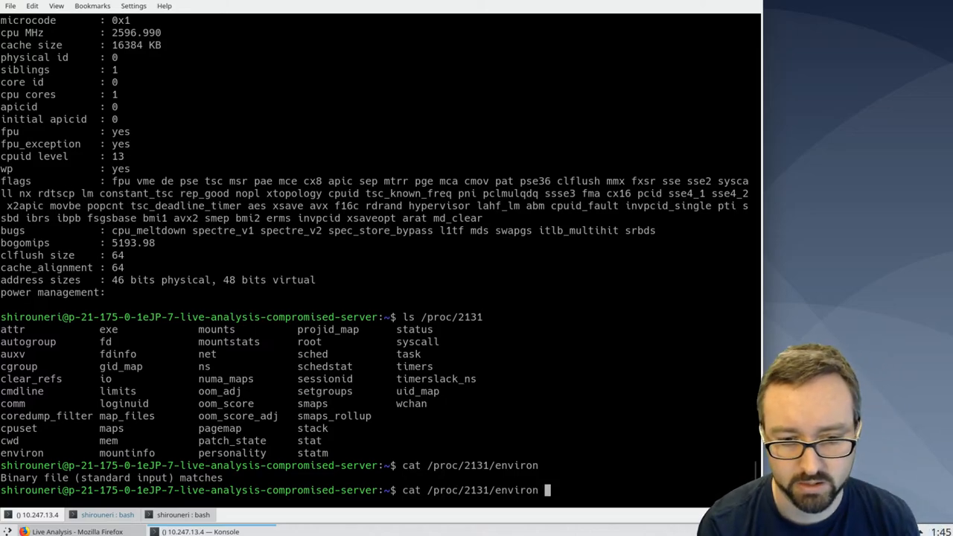
{"action": "key", "text": "BackSpace"}
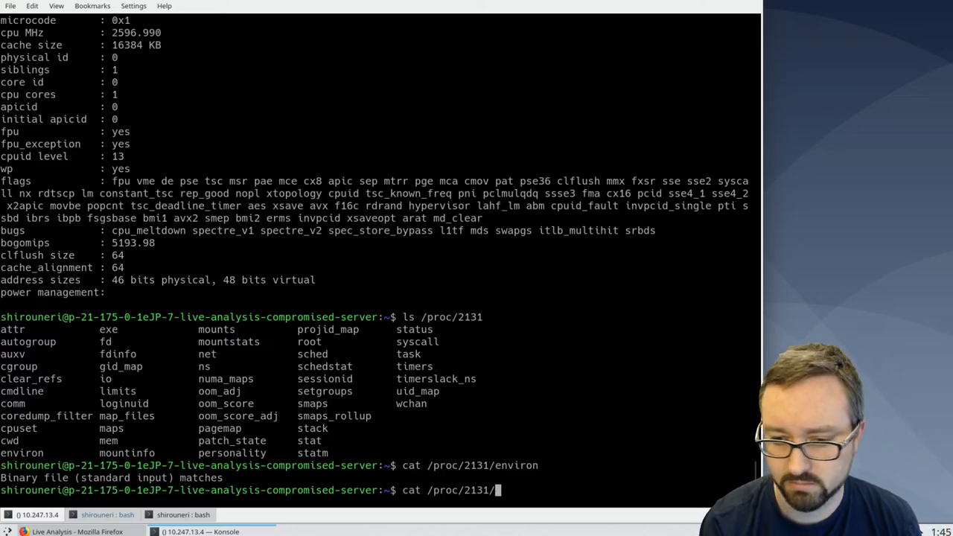
{"action": "type", "text": "cwp"}
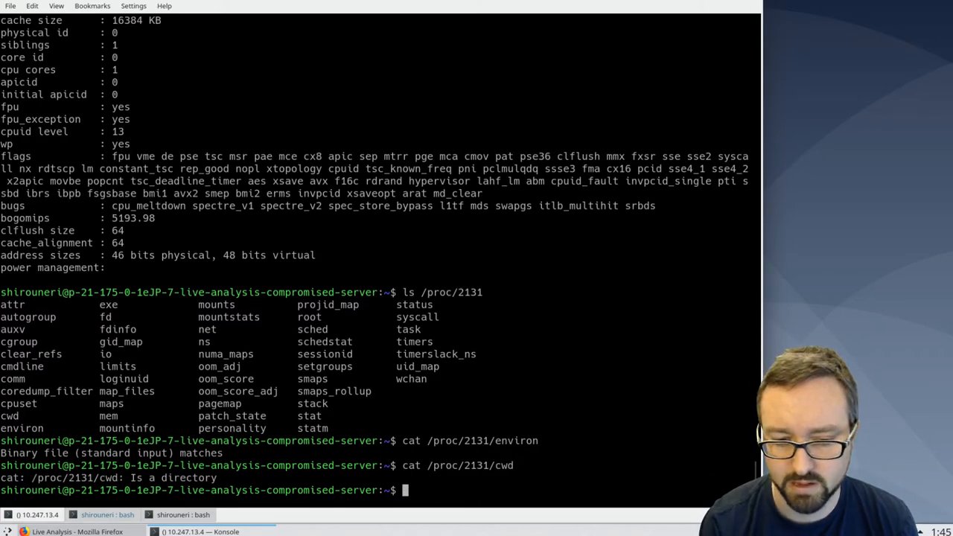
{"action": "type", "text": "cat /proc/2131"}
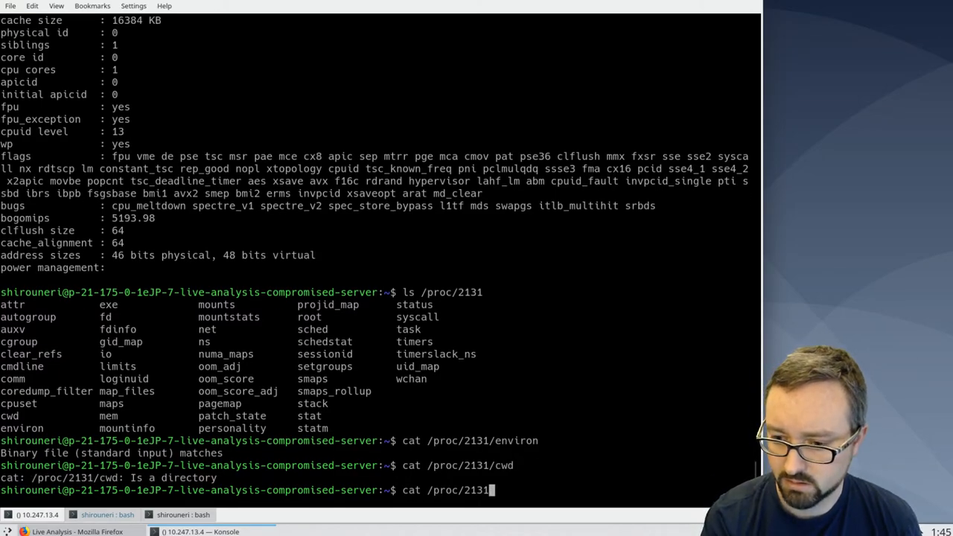
{"action": "type", "text": "/"}
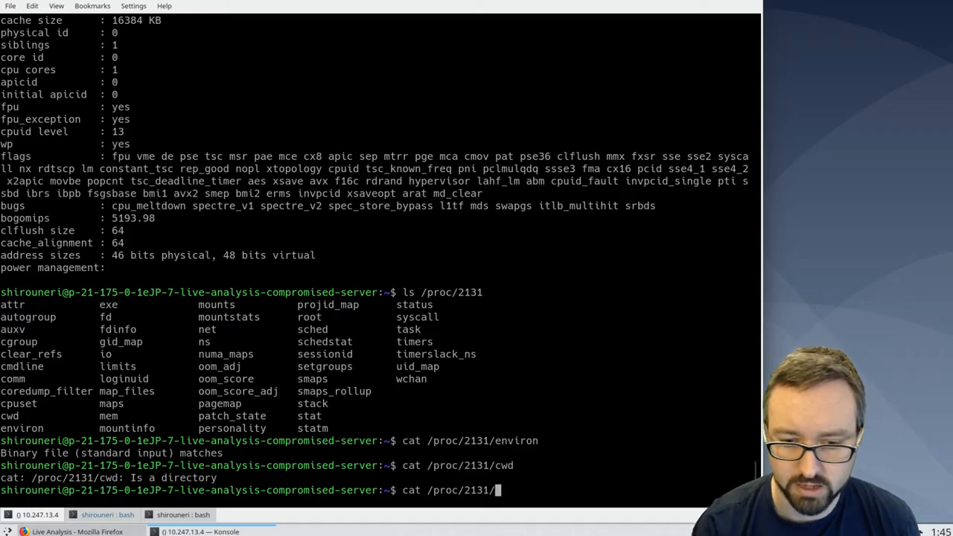
{"action": "type", "text": "cwd/"}
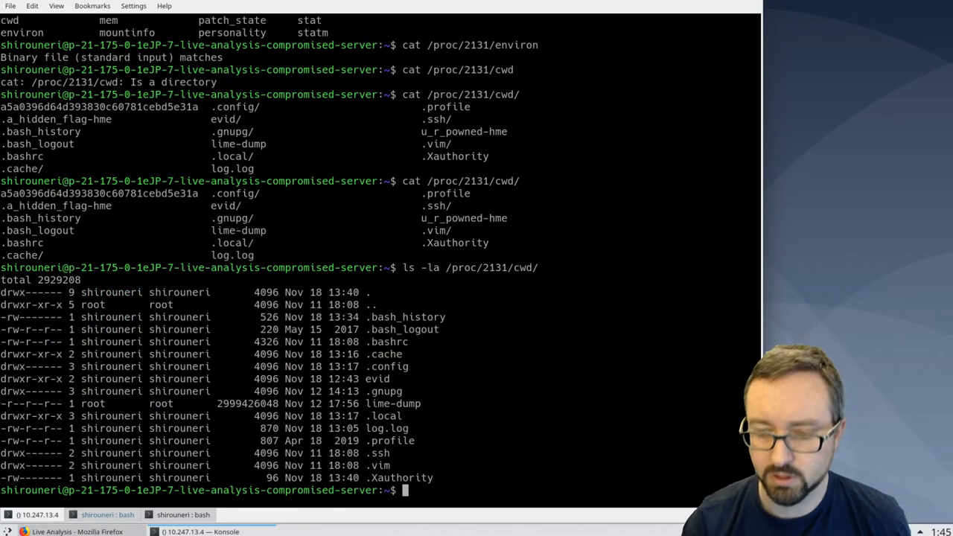
Show a detailed listing of /proc/2131/cwd and examine the cwd link.
{"action": "type", "text": "ls -la /proc/2131/cwd"}
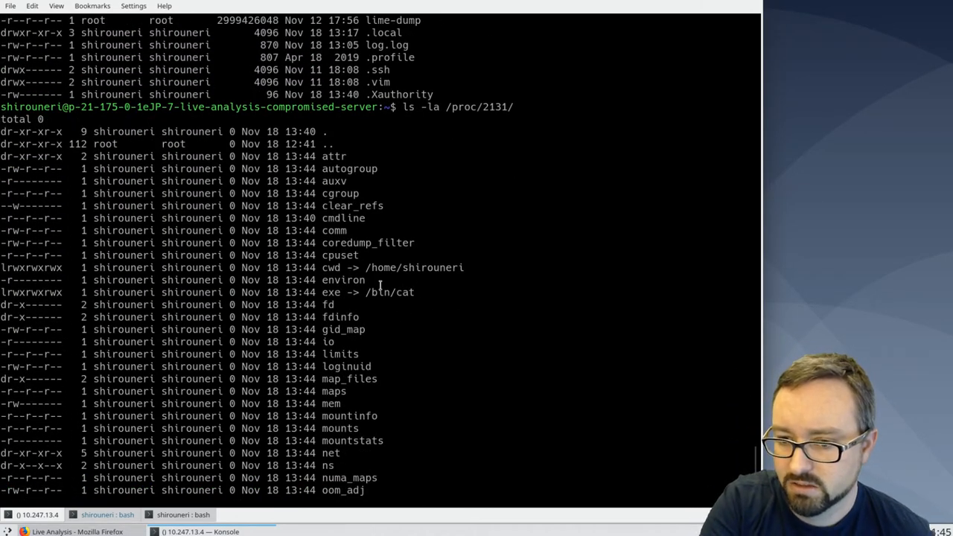
{"action": "double_click", "coordinate": [331, 268]}
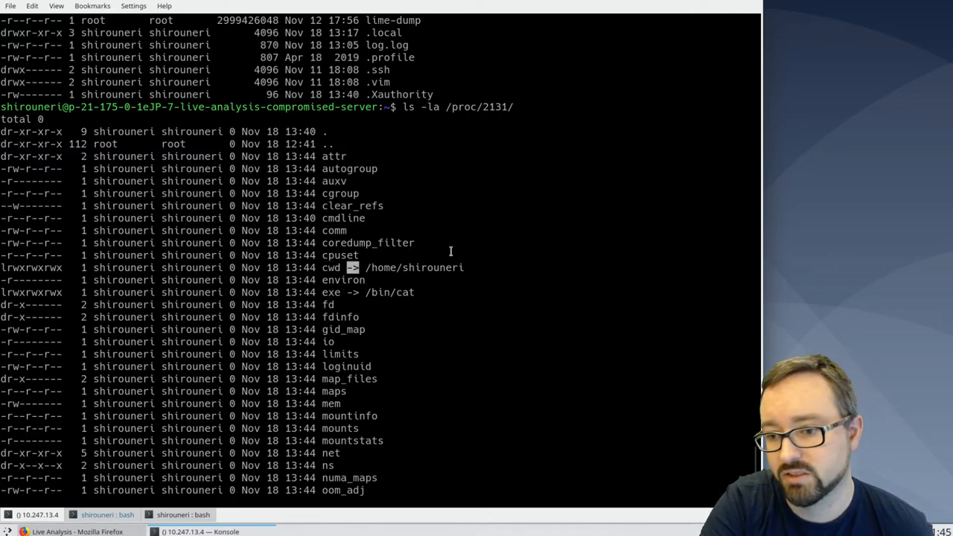
{"action": "double_click", "coordinate": [414, 268]}
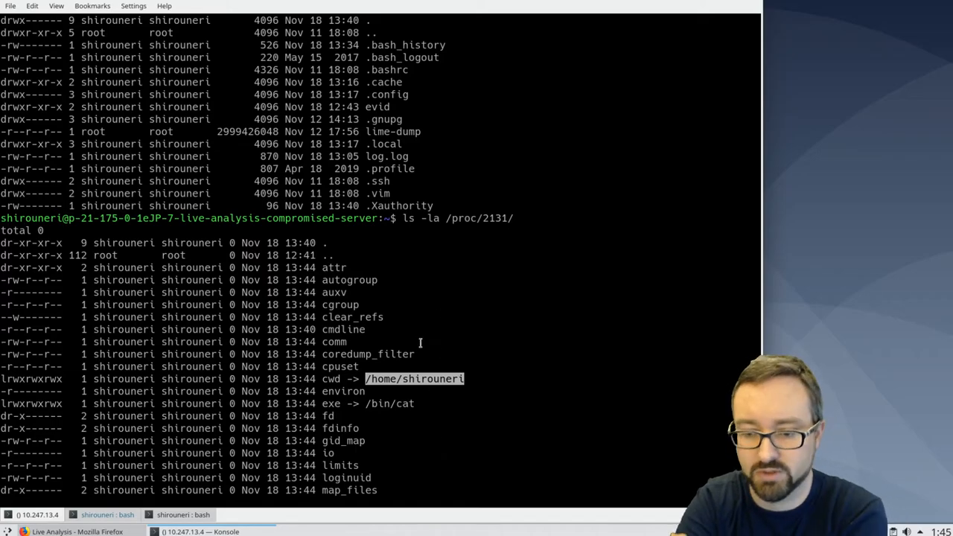
{"action": "scroll", "scroll_direction": "down", "scroll_amount": 3}
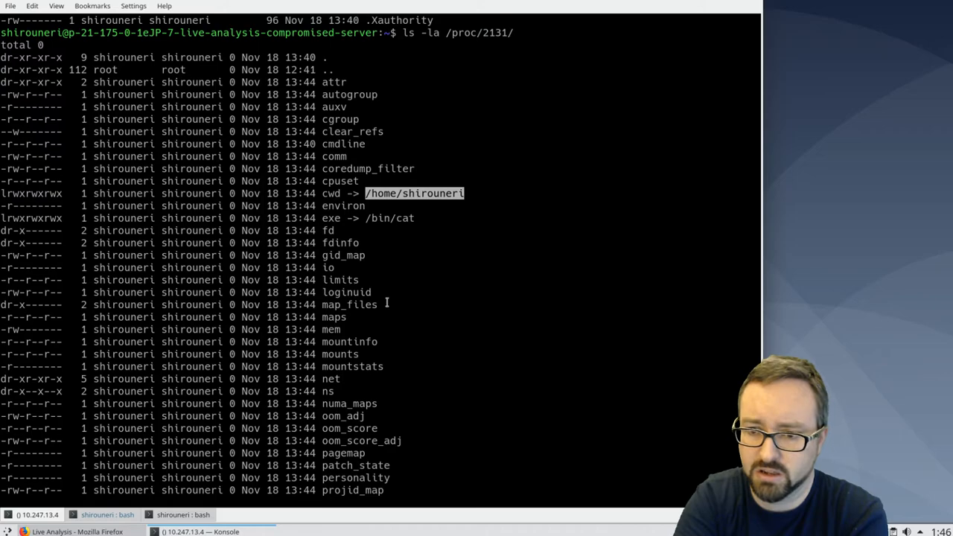
{"action": "scroll", "scroll_direction": "down", "scroll_amount": 3}
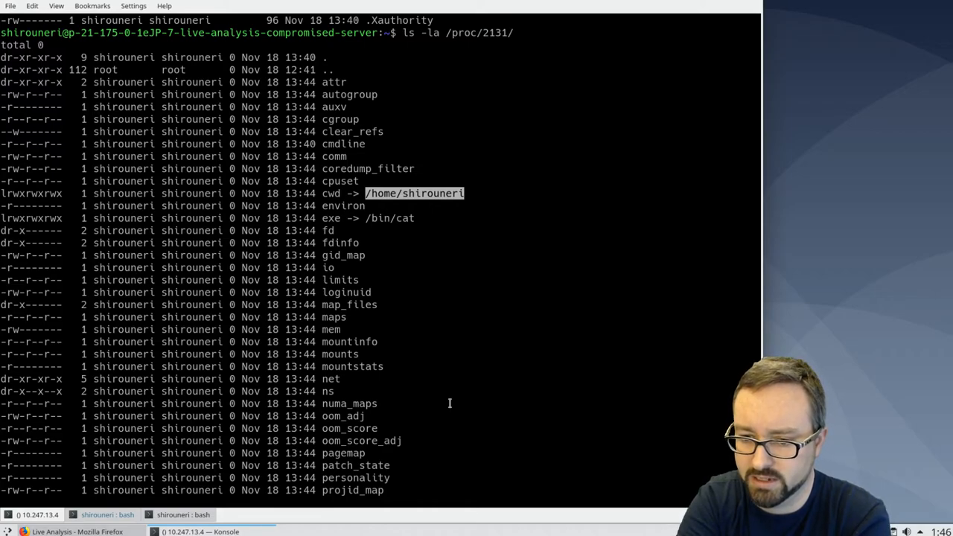
{"action": "scroll", "scroll_direction": "down", "scroll_amount": 3}
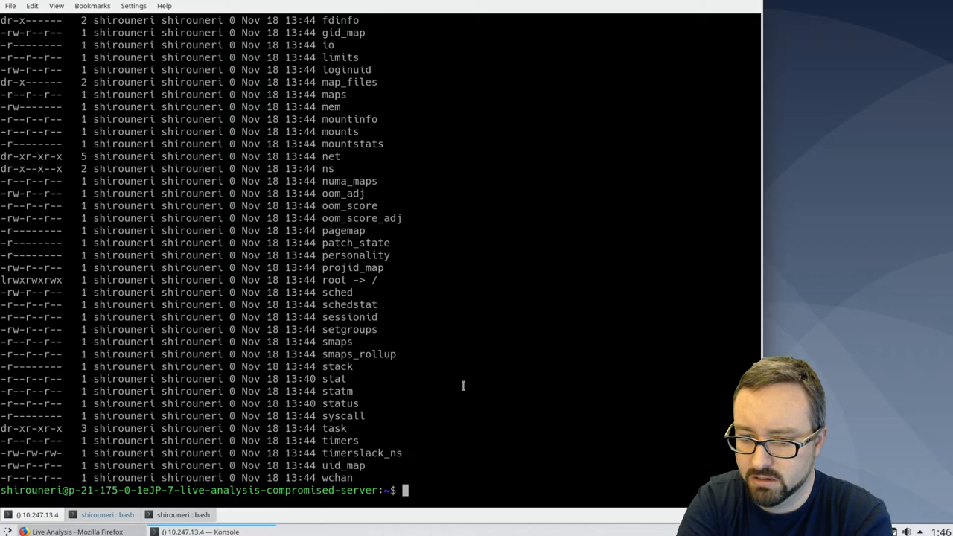
{"action": "mouse_move", "coordinate": [673, 316]}
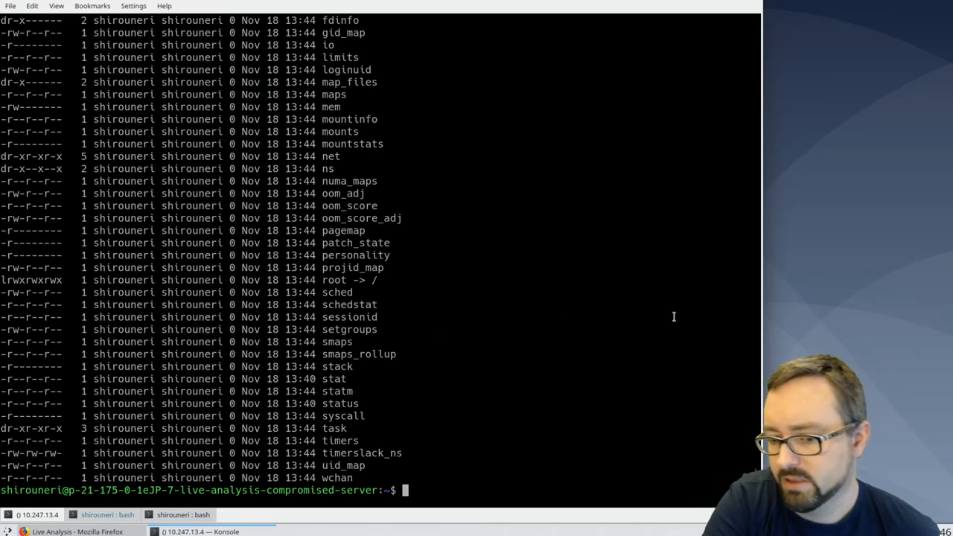
List /proc/2131/ in detail and read the exe link pointing to /bin/cat.
{"action": "type", "text": "ls -la /proc/2131/exe"}
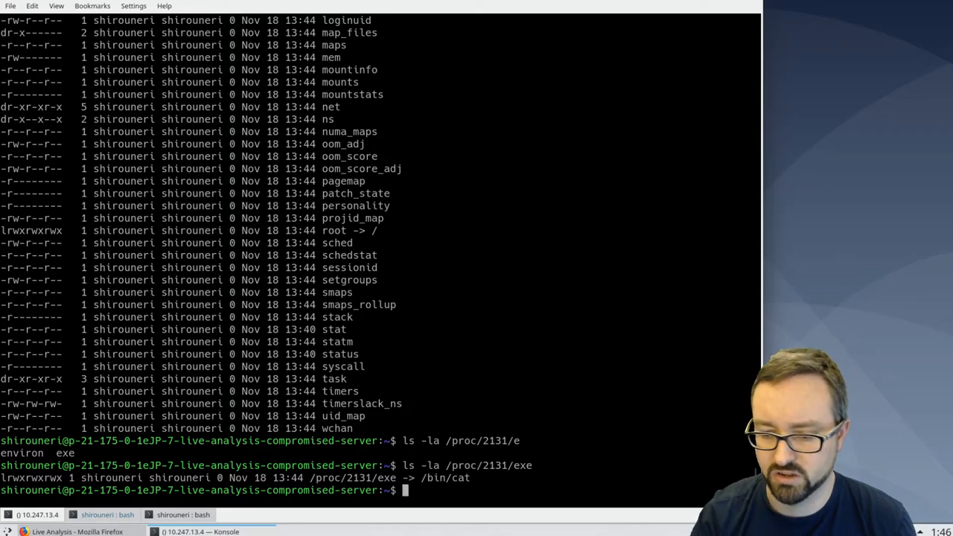
{"action": "double_click", "coordinate": [355, 477]}
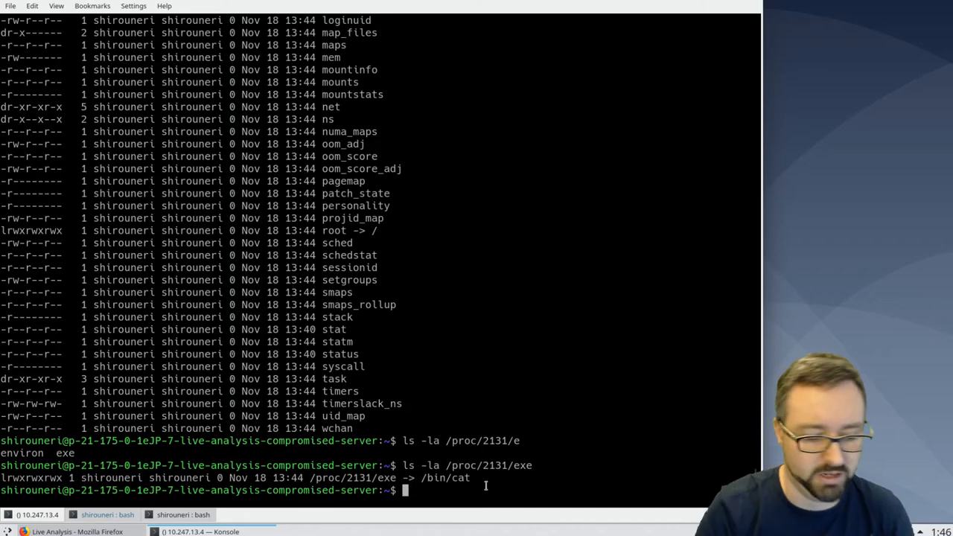
Rename /bin/cat to /bin/cat.mv with sudo and check /proc/2131/exe now targets it.
{"action": "type", "text": "sudo"}
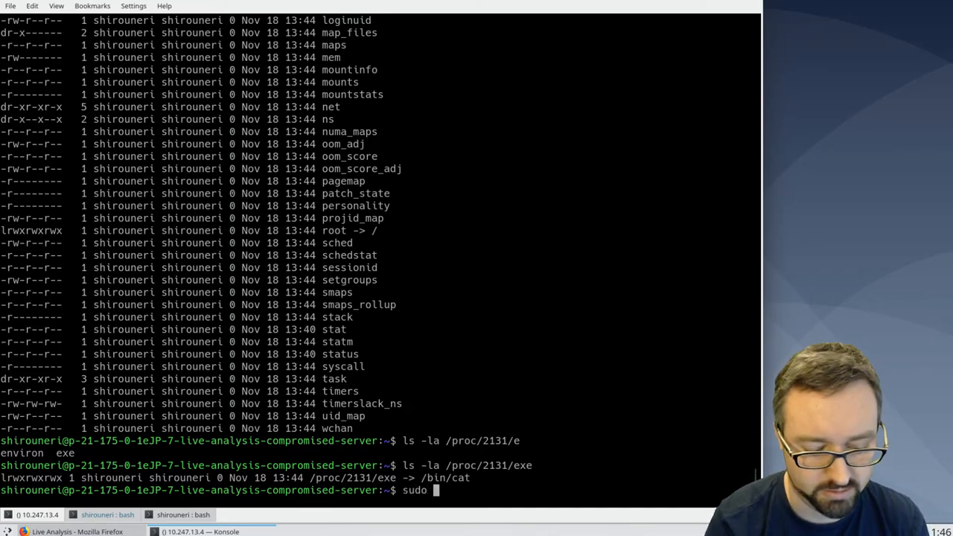
{"action": "type", "text": "mv"}
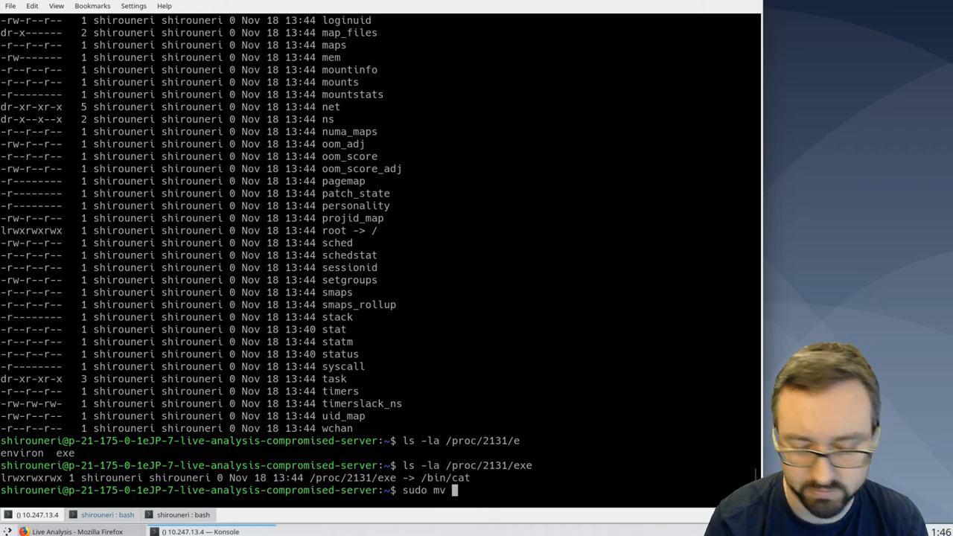
{"action": "type", "text": "/c"}
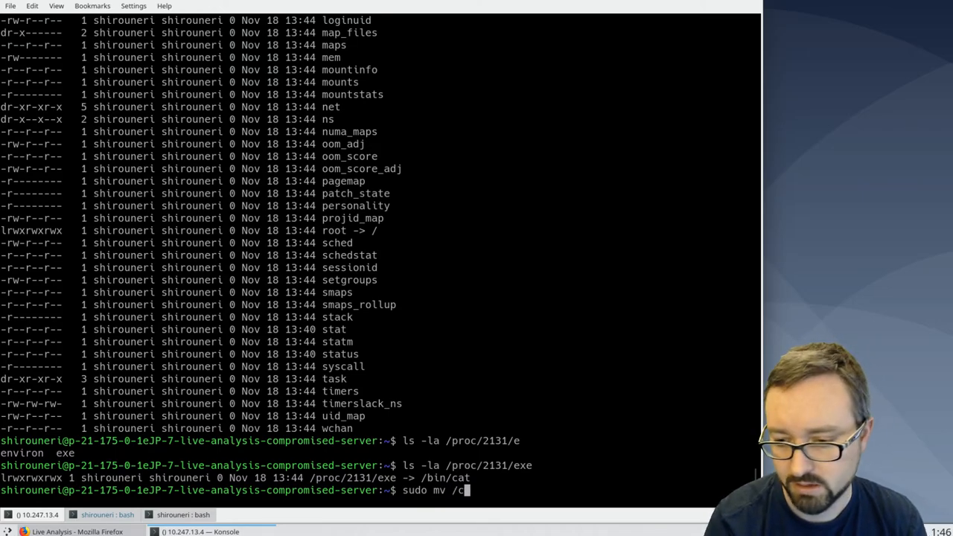
{"action": "type", "text": "b"}
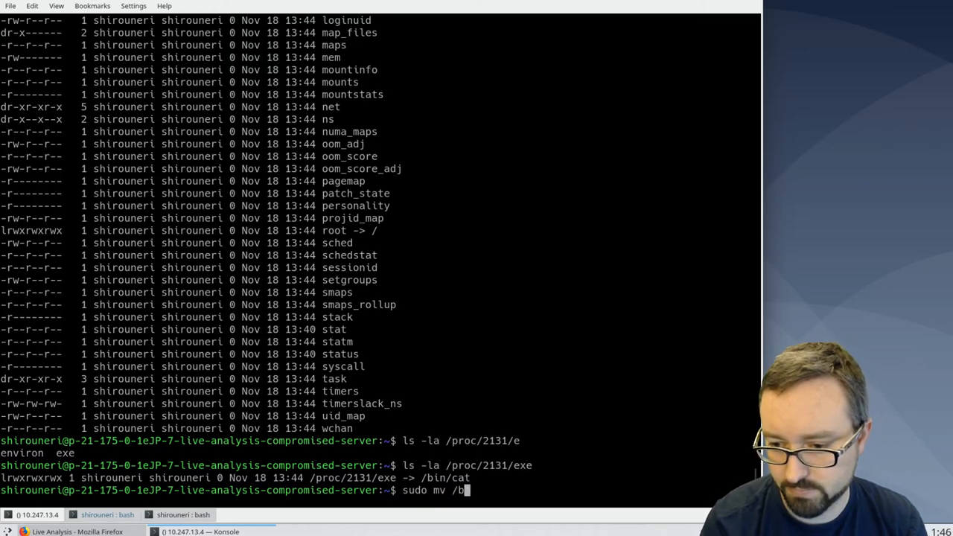
{"action": "type", "text": "in/"}
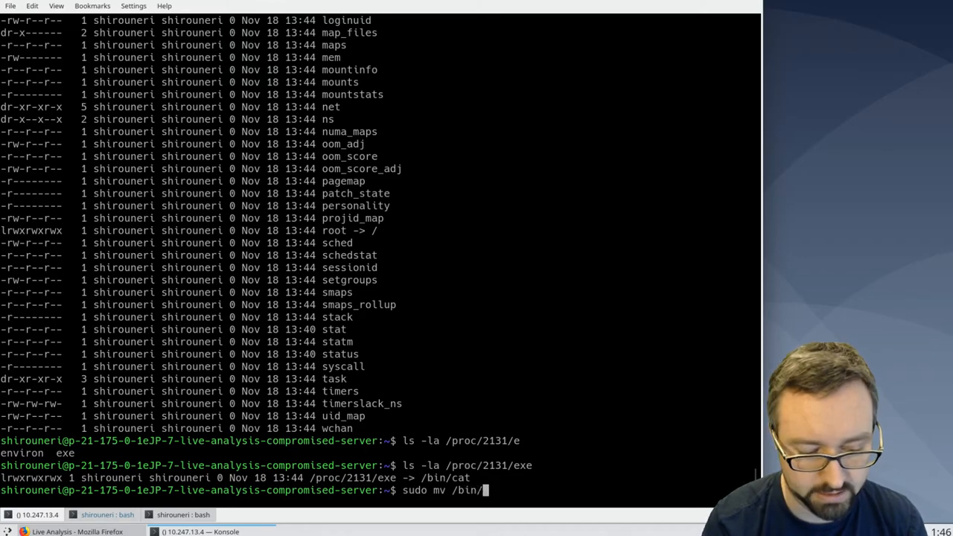
{"action": "type", "text": "at"}
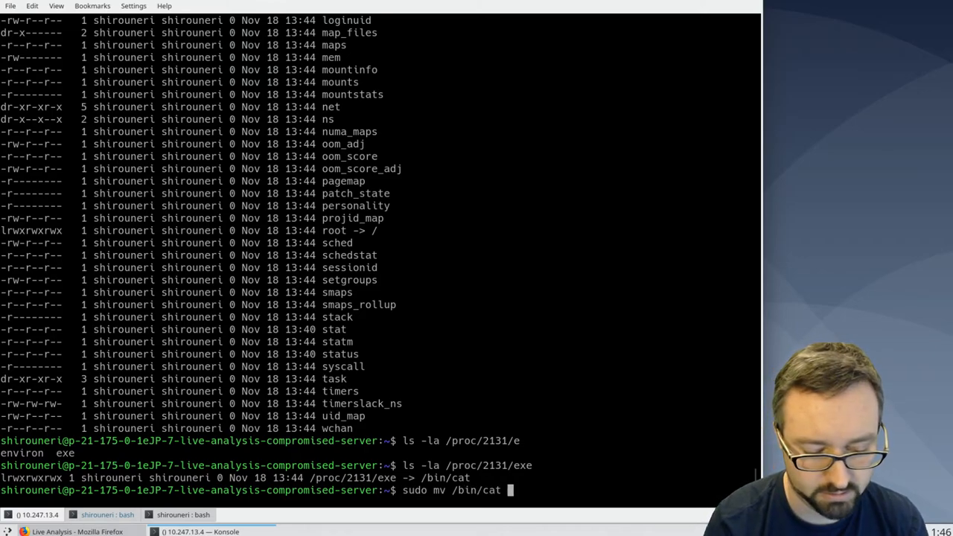
{"action": "type", "text": "/bin/ca"}
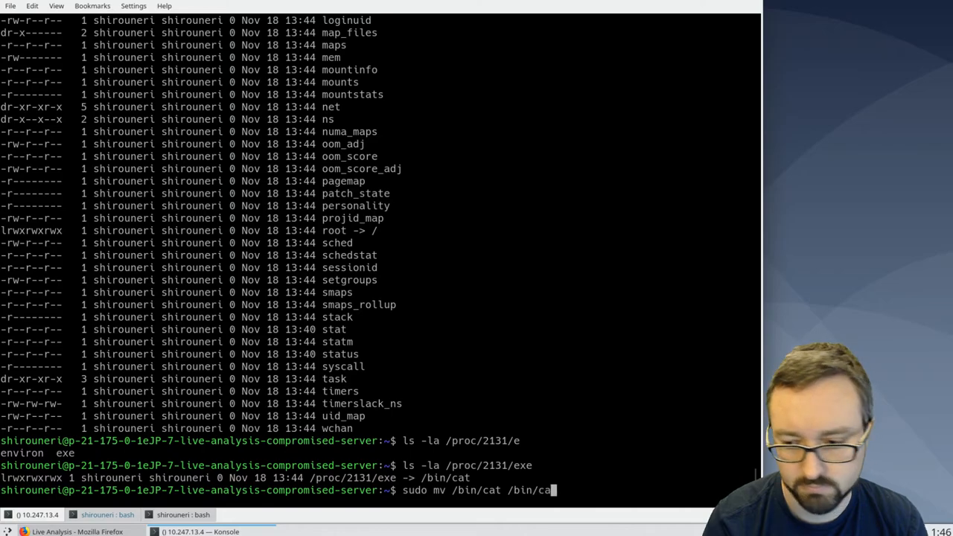
{"action": "type", "text": ".mv"}
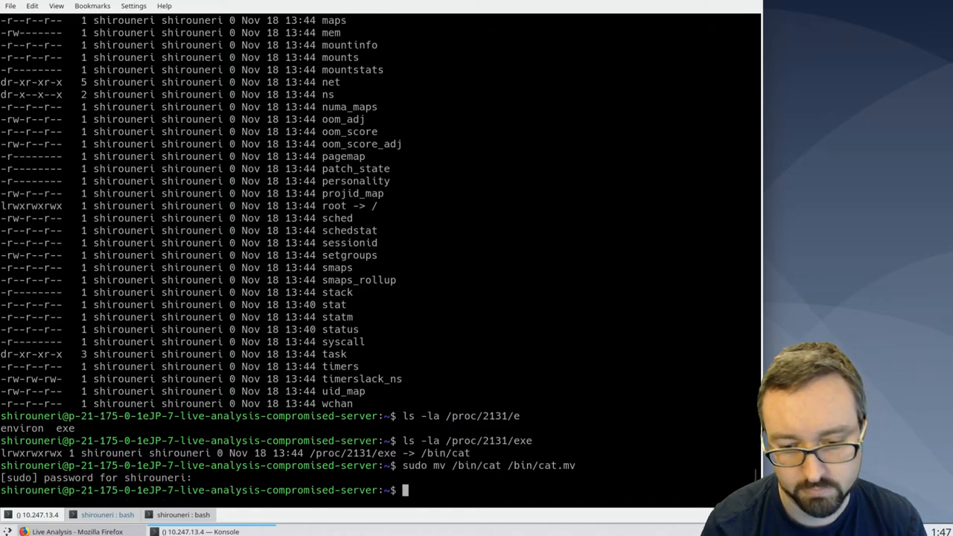
{"action": "type", "text": "sudo mv /bin/cat /bin/cat.mv"}
{"action": "type", "text": "ls -la /proc/2131/"}
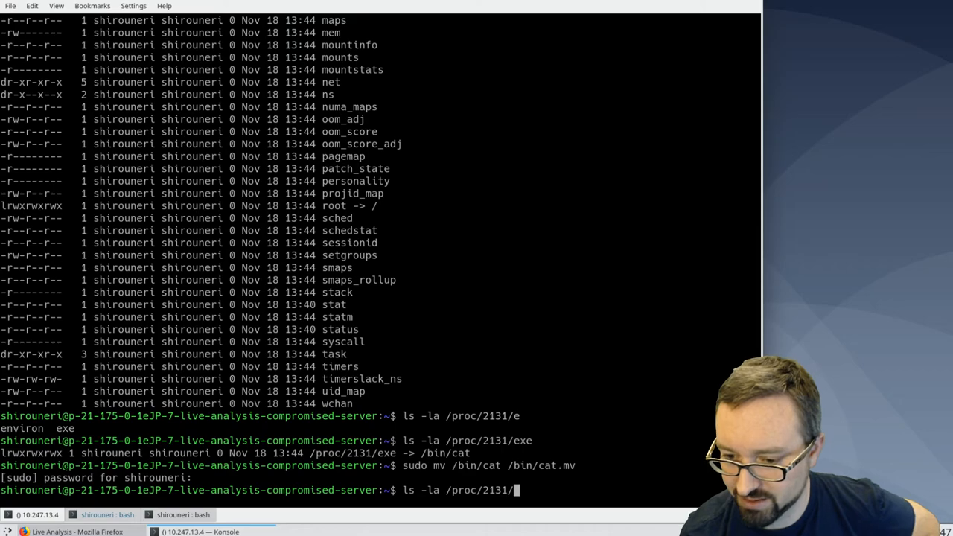
{"action": "type", "text": "exe"}
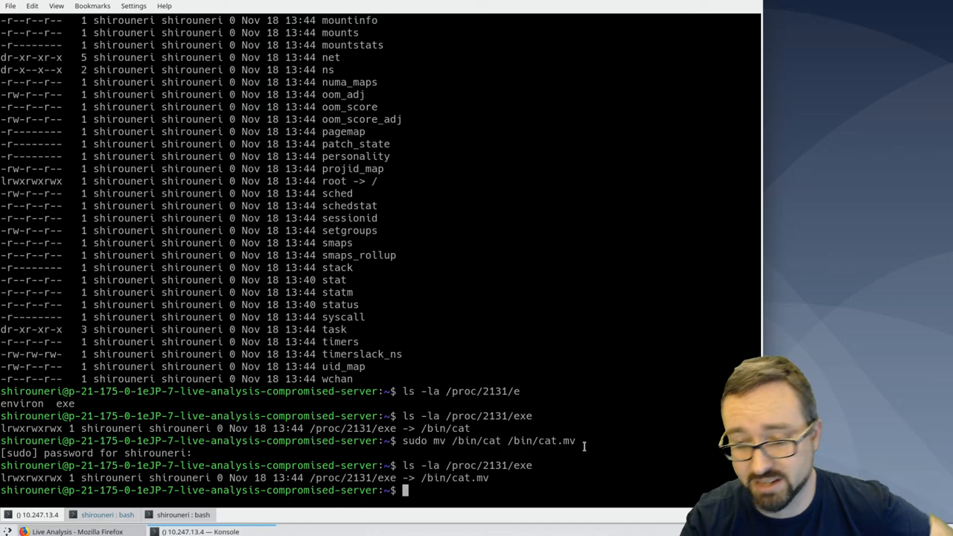
{"action": "type", "text": "ls -la /proc/2131/exe"}
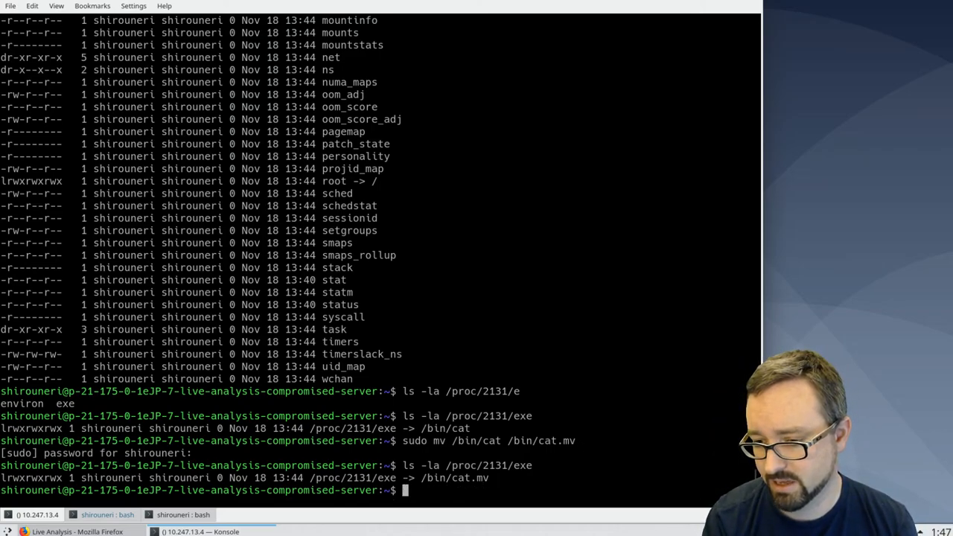
Remove /bin/cat.mv with sudo rm so /proc/2131/exe reports it (deleted).
{"action": "type", "text": "sudo mv /bin/cat /bin/cat.mv"}
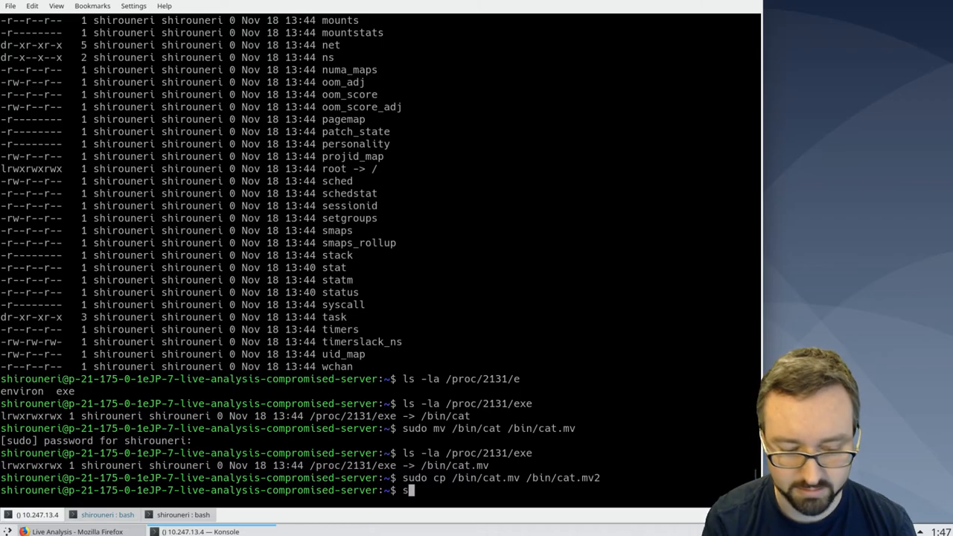
{"action": "type", "text": "udo rm"}
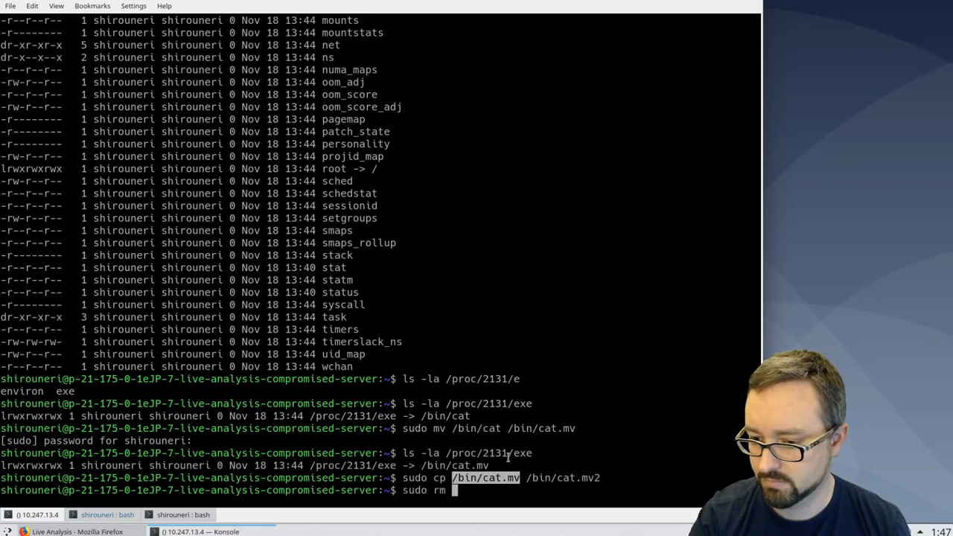
{"action": "key", "text": "Return"}
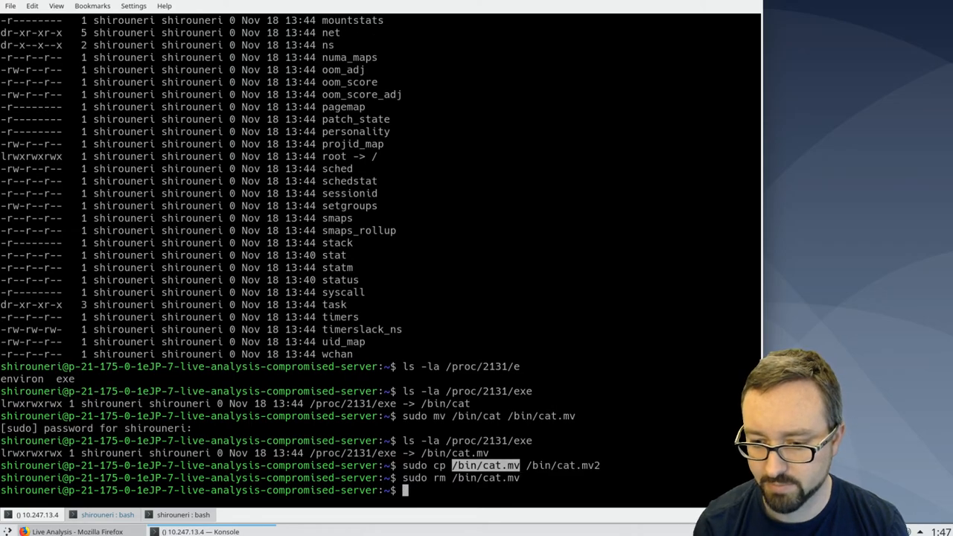
{"action": "type", "text": "ls -la /proc/2131/exe"}
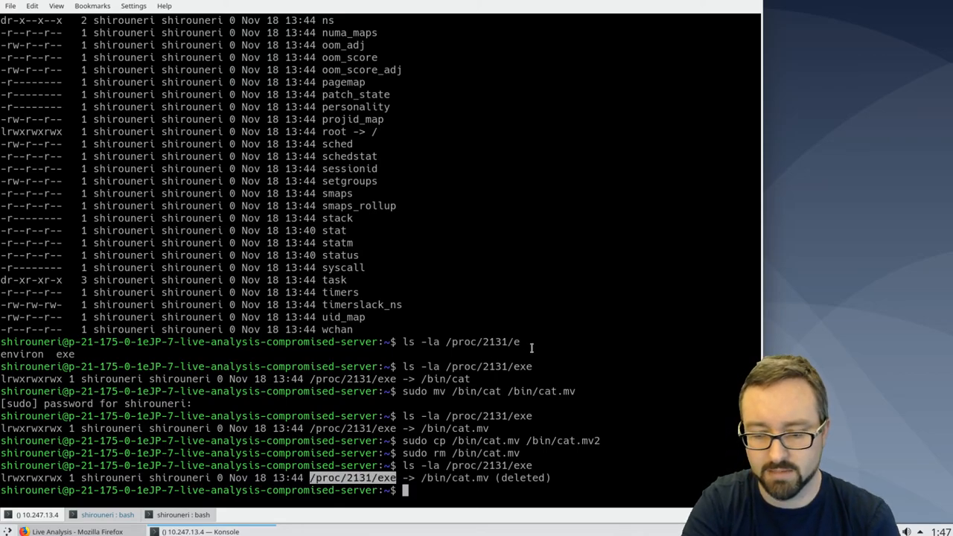
View the deleted binary's raw bytes with less /proc/2131/exe.
{"action": "type", "text": "less"}
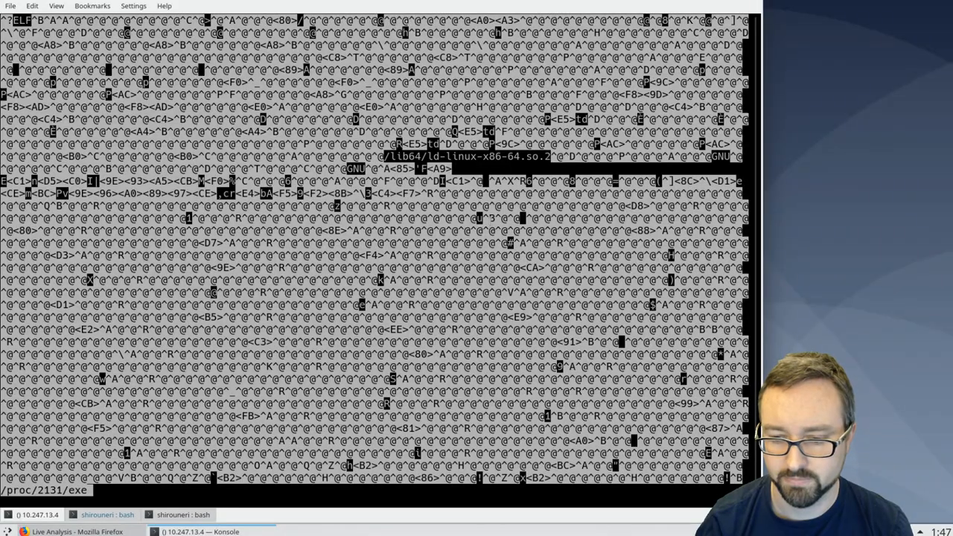
{"action": "scroll", "scroll_direction": "down", "scroll_amount": 3}
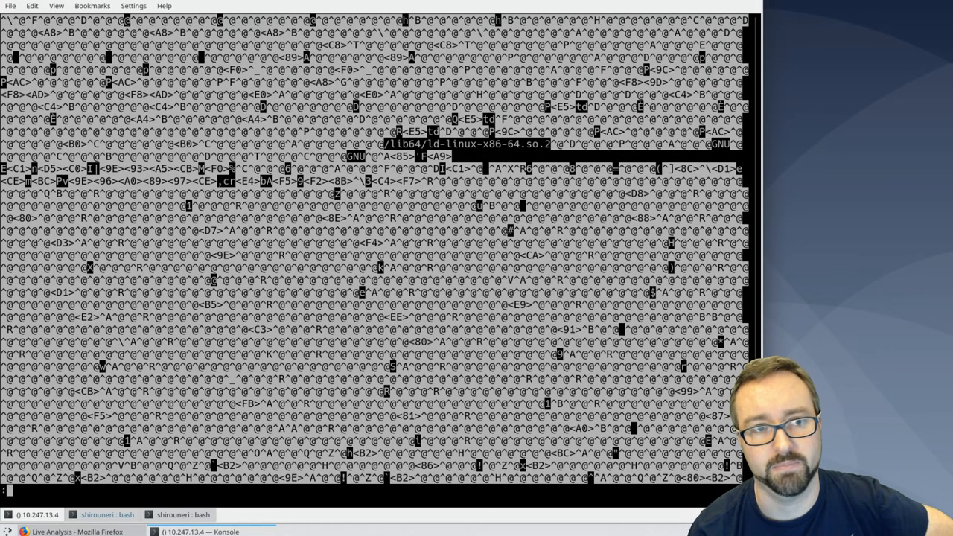